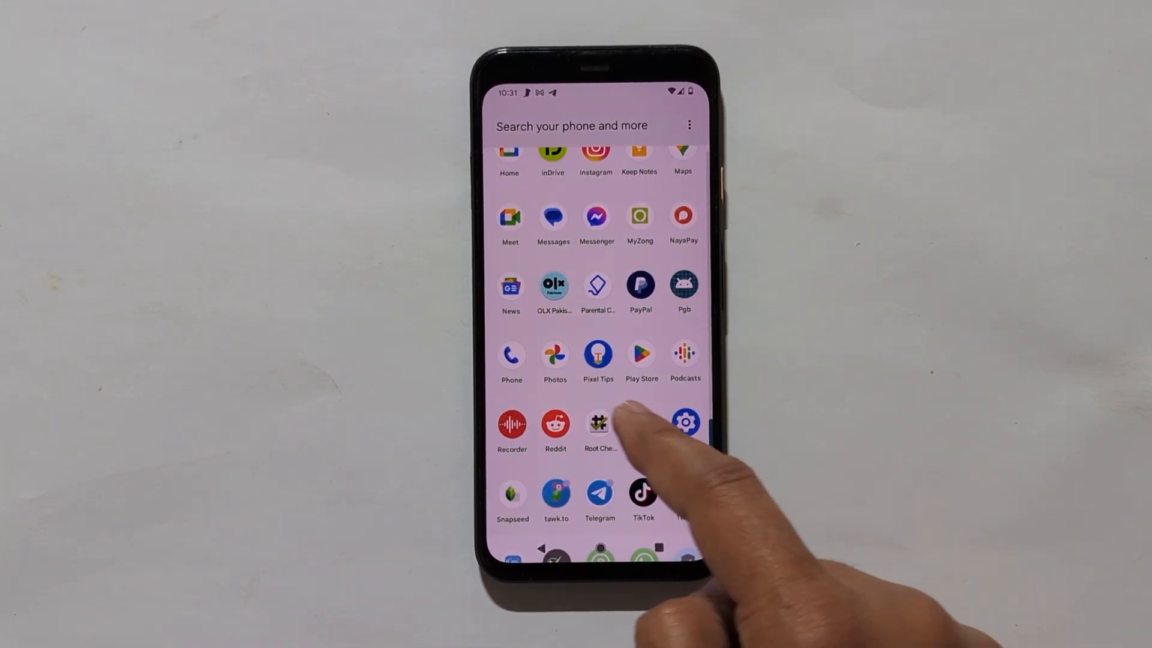
- Launch Root Checker Basic and verify the Pixel 4's root status
click(599, 424)
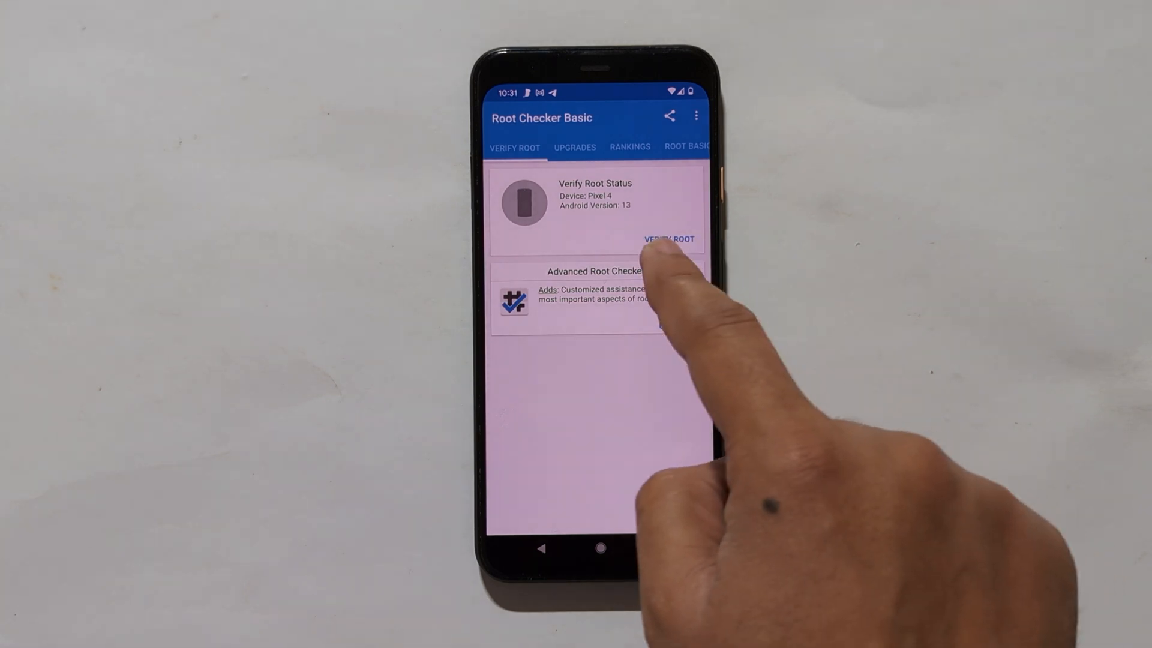
click(667, 237)
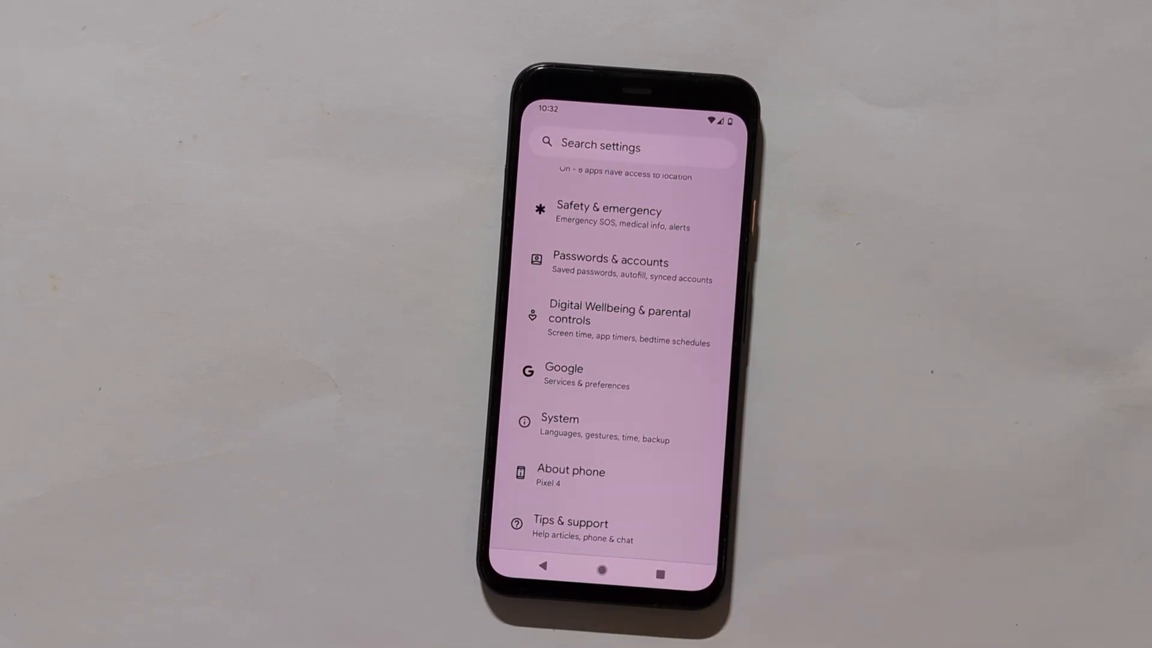
- Unlock developer mode by tapping Build number in About phone
click(572, 470)
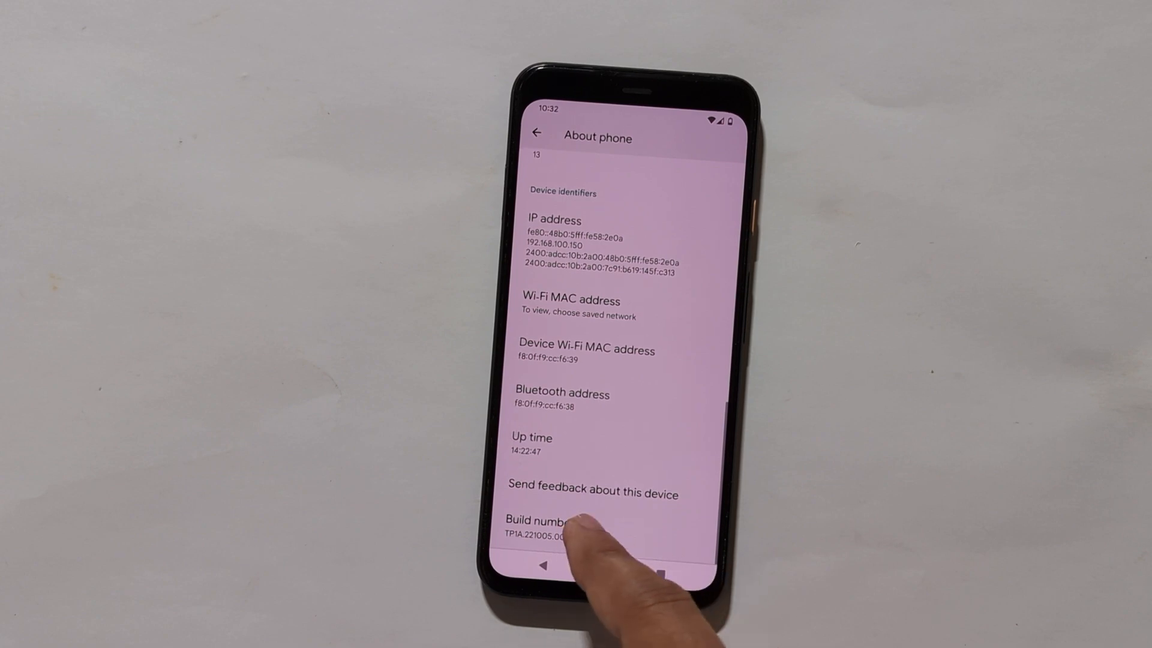
click(547, 522)
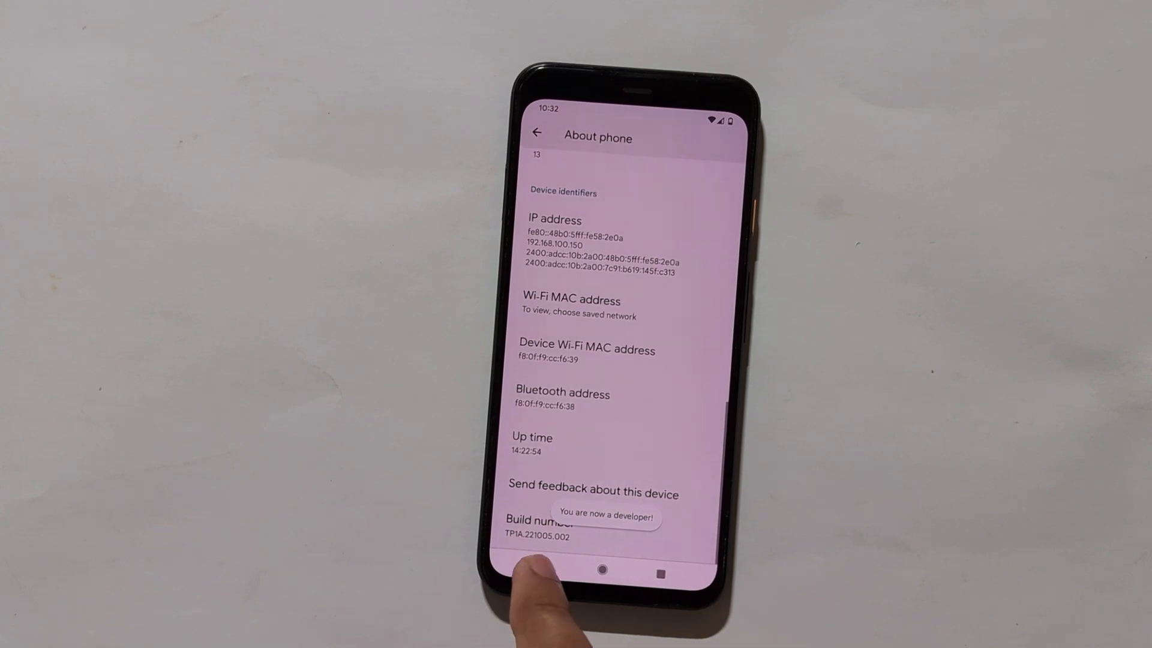
click(538, 134)
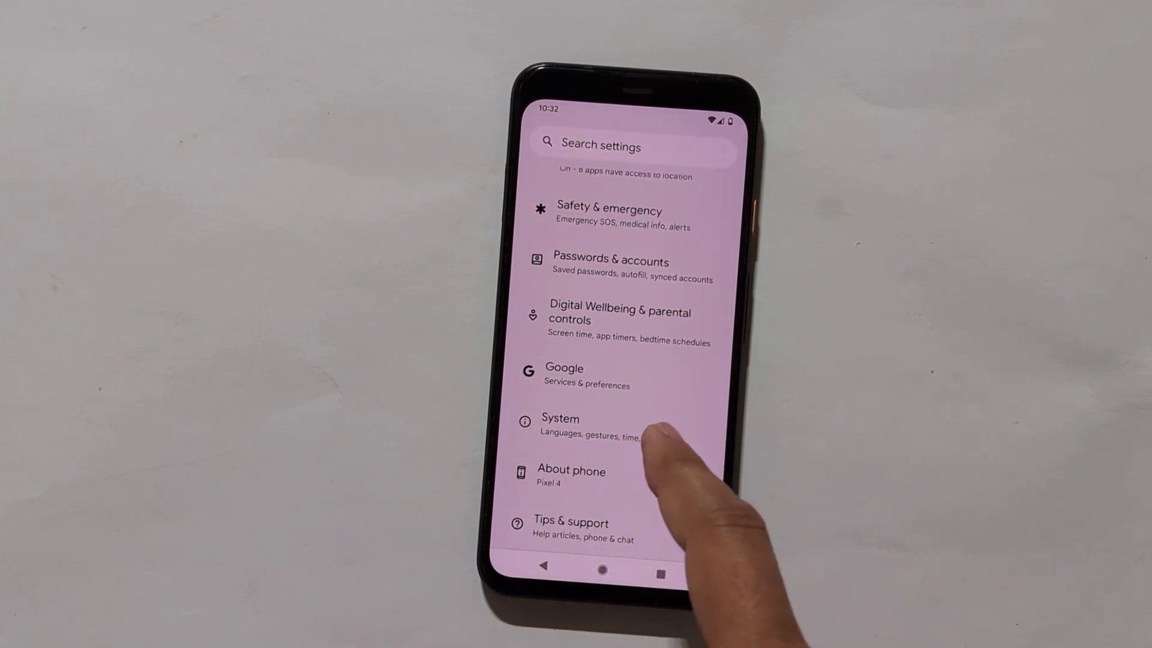
- Enable USB debugging under System > Developer options
click(560, 423)
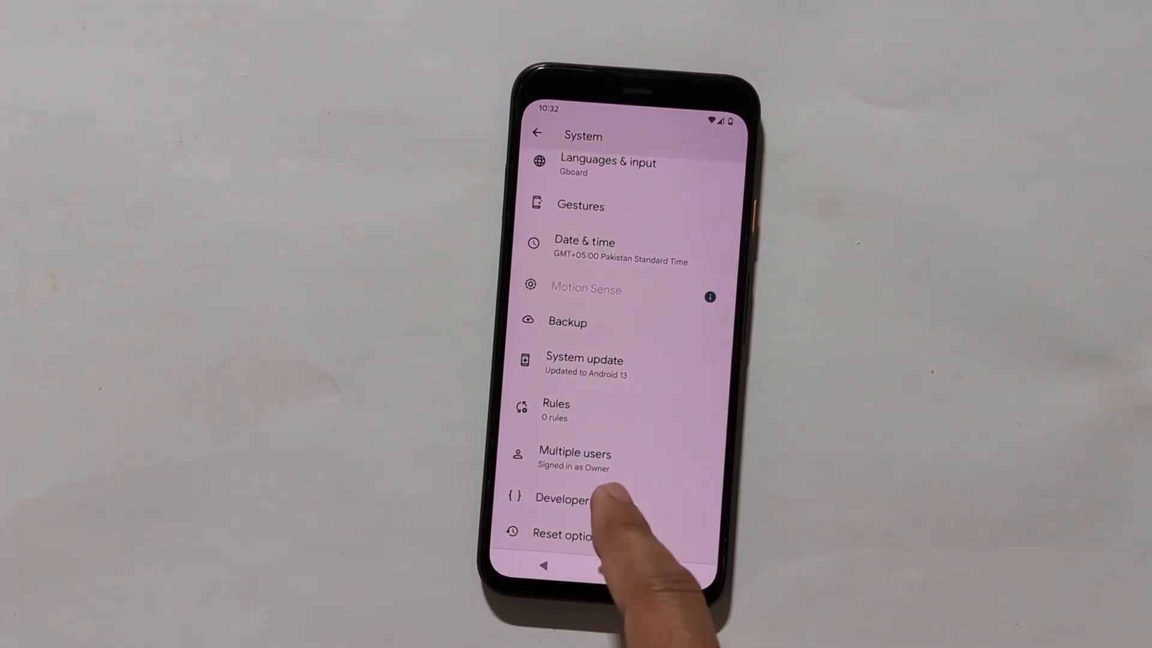
click(563, 500)
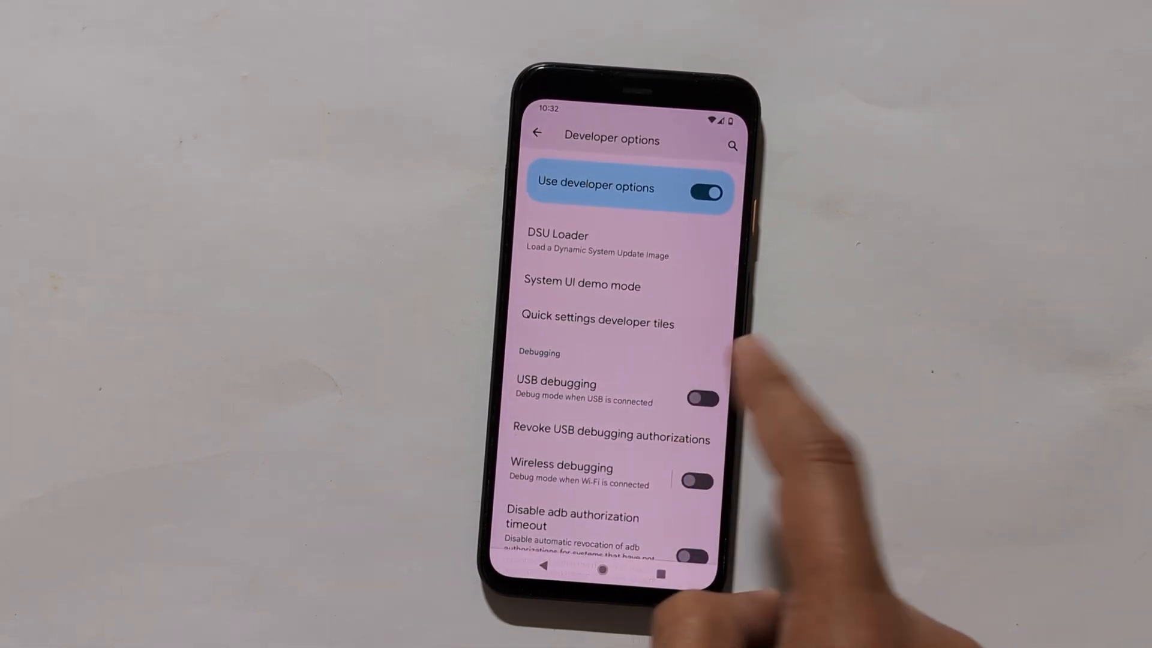
click(706, 398)
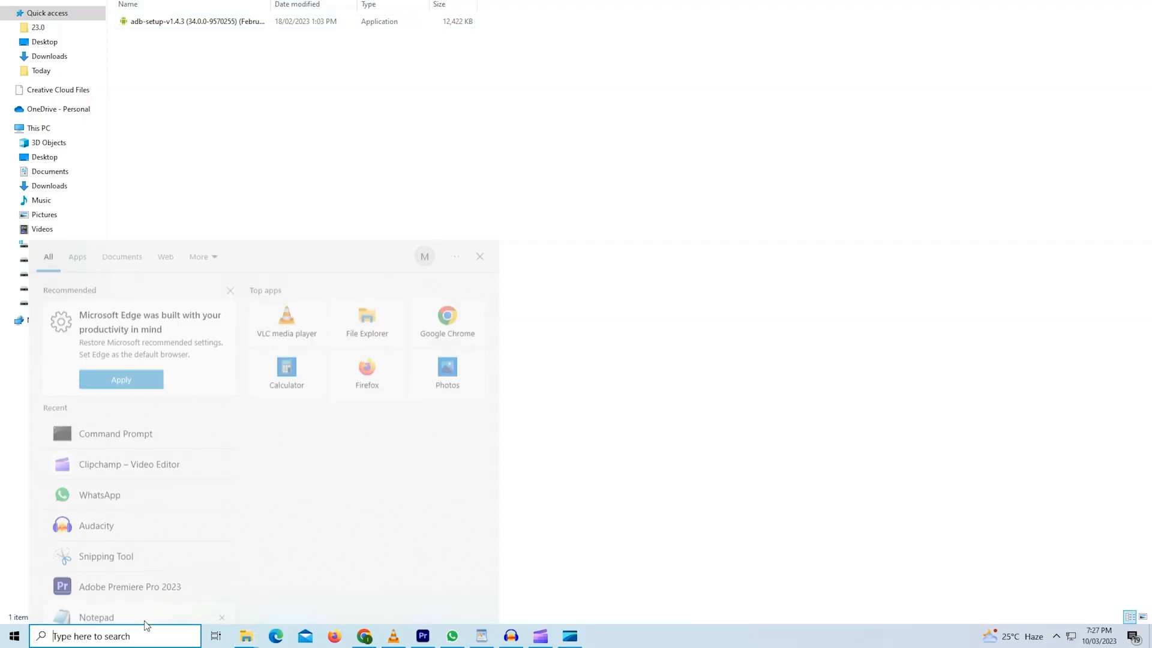
- Launch Command Prompt from Windows search and run adb devices to list the attached phone
text(c)
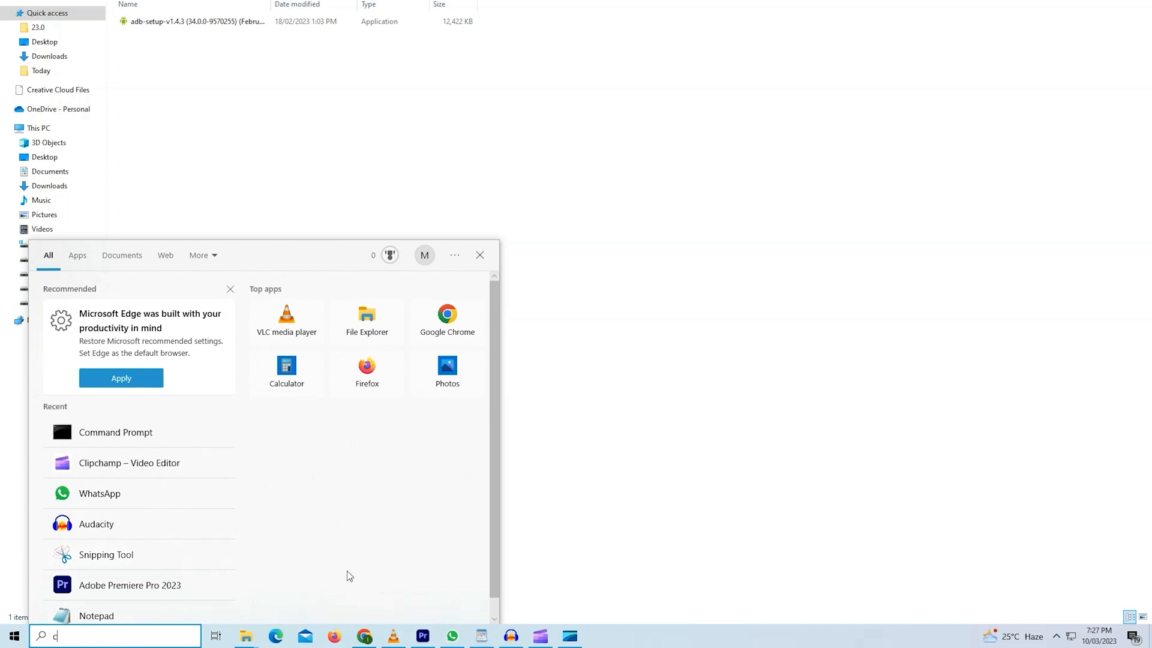
text(md)
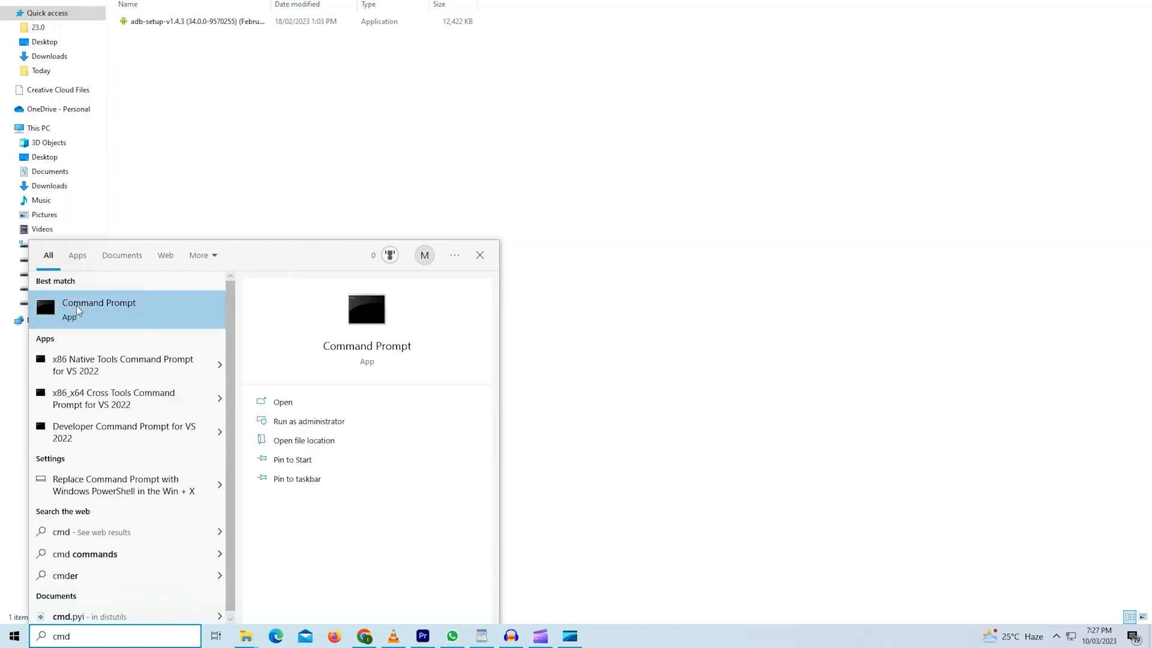
click(282, 402)
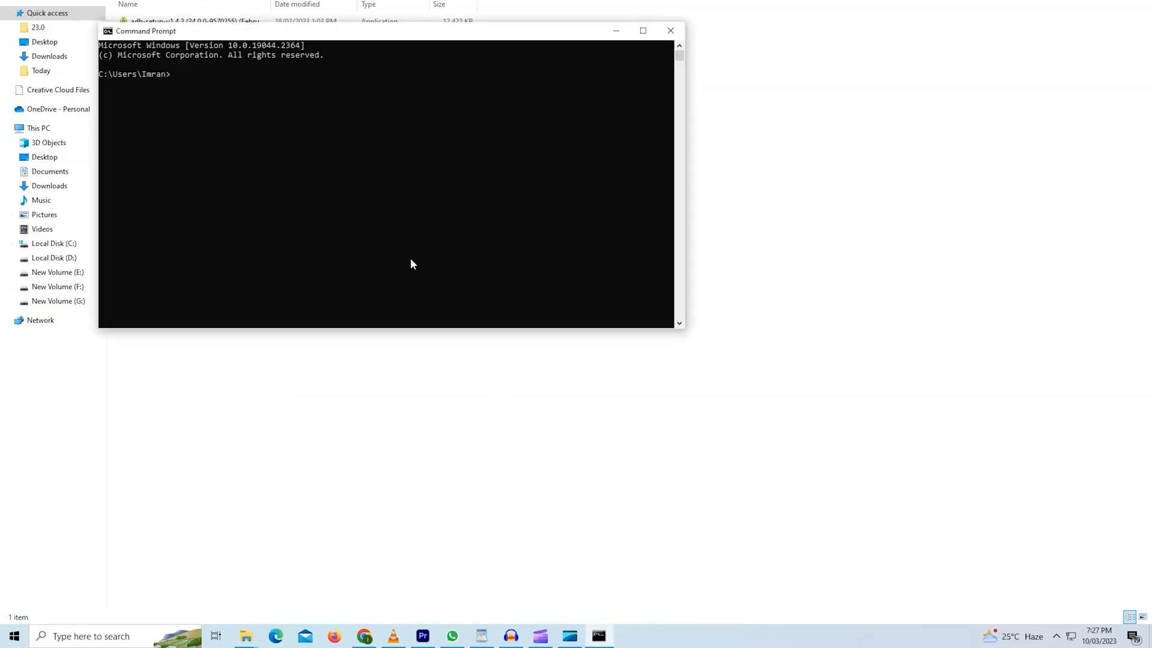
text(adb)
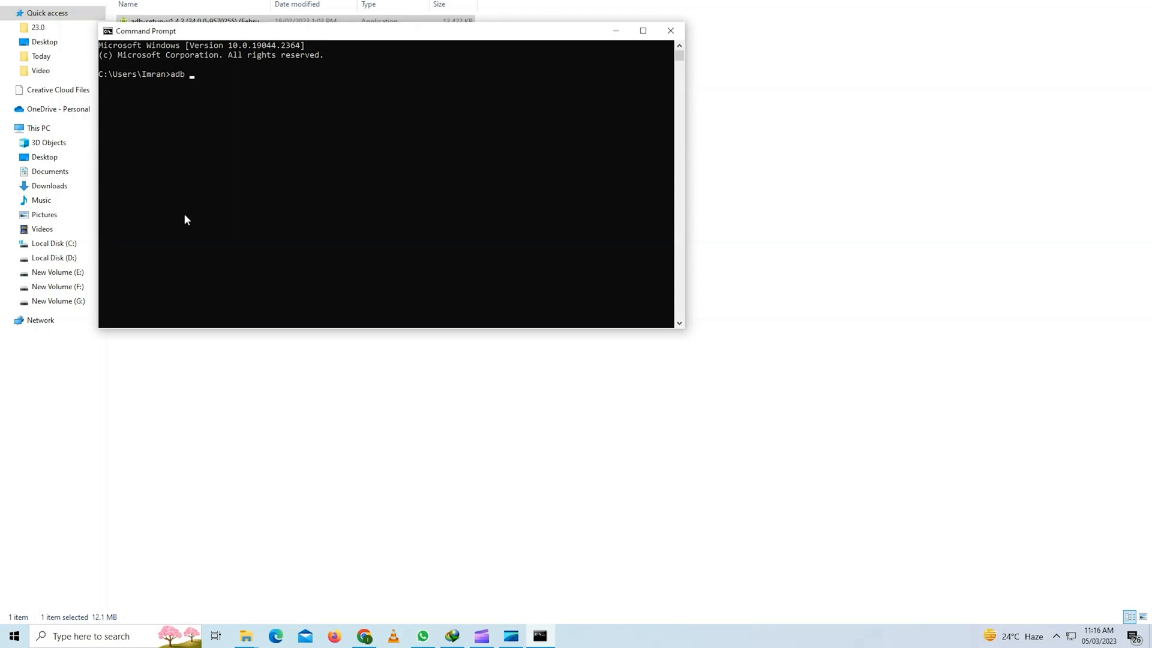
text(devices)
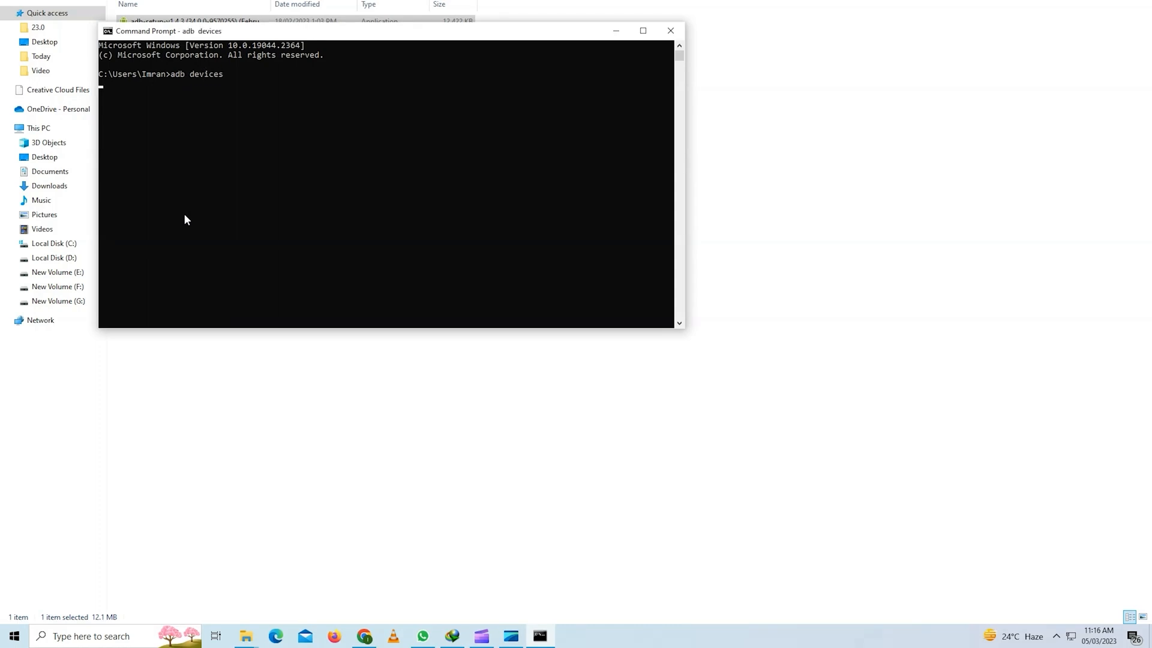
key(Return)
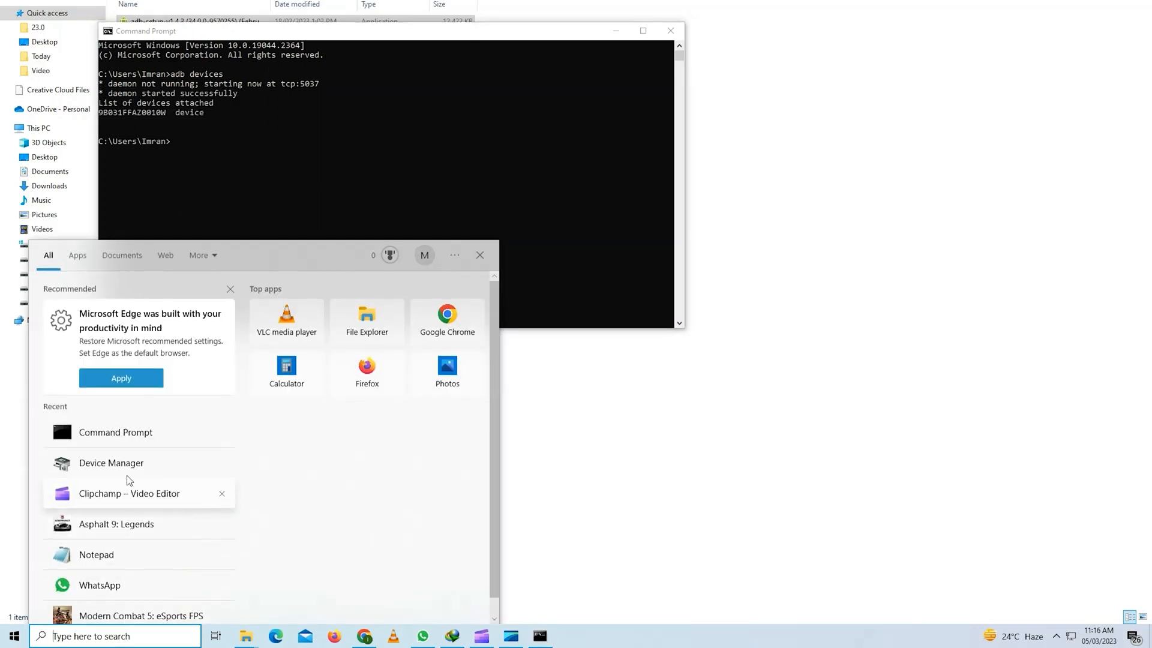
- Launch Device Manager, then run adb shell and su for a root shell on the phone
click(111, 462)
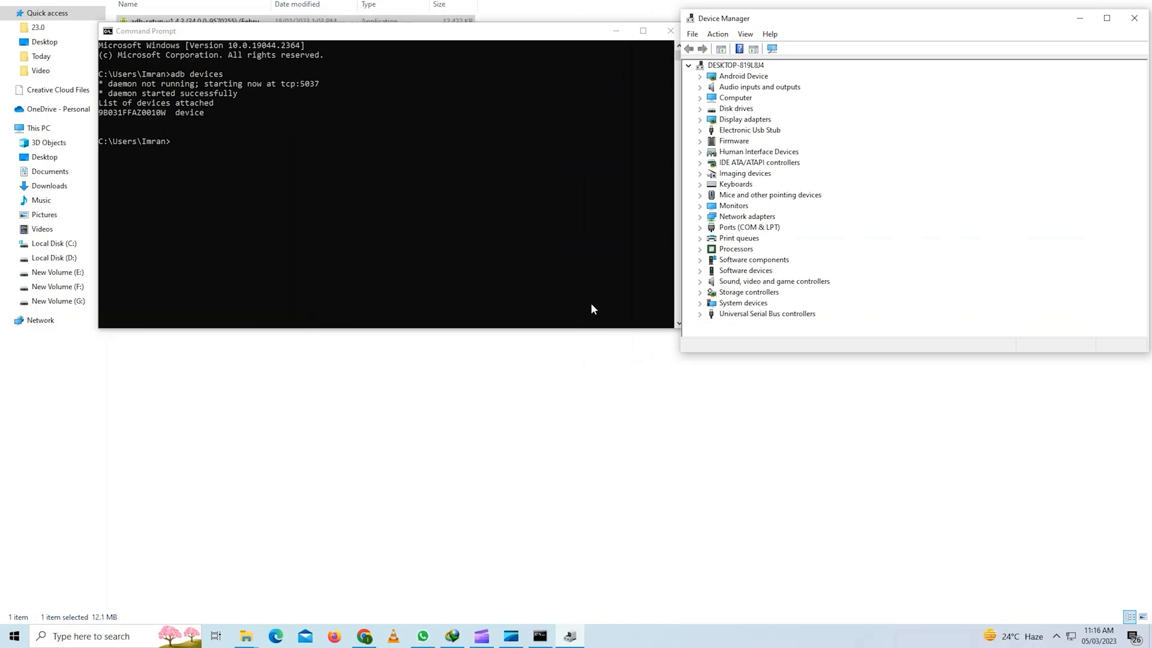
click(249, 162)
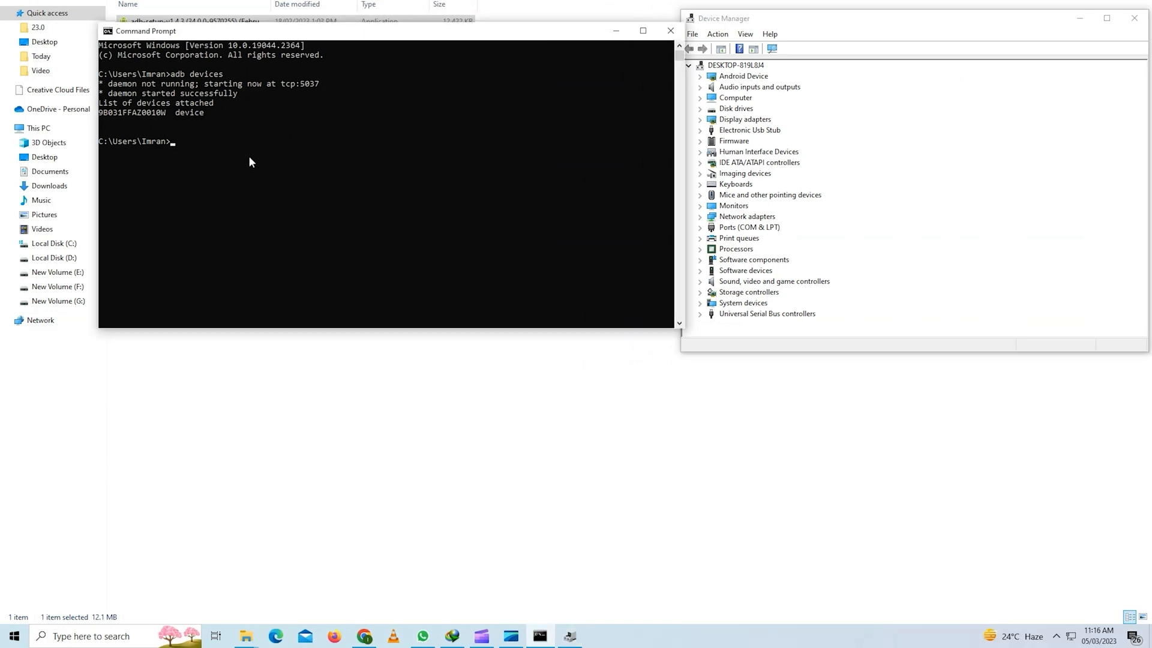
click(250, 161)
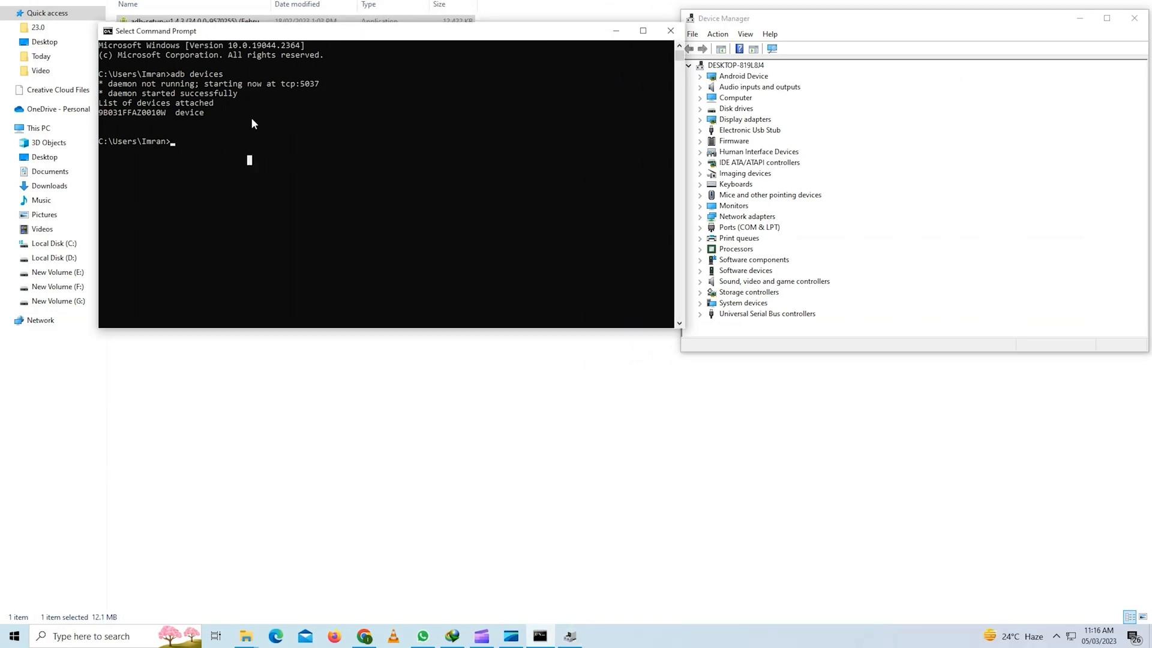
text(adb shell)
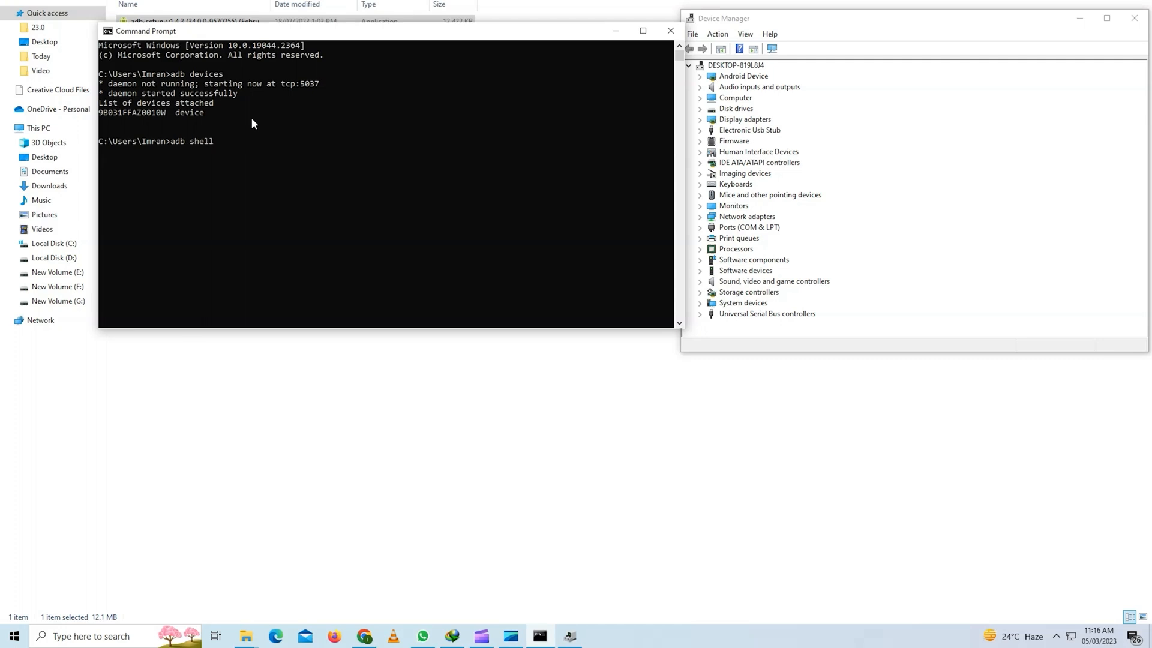
text(su)
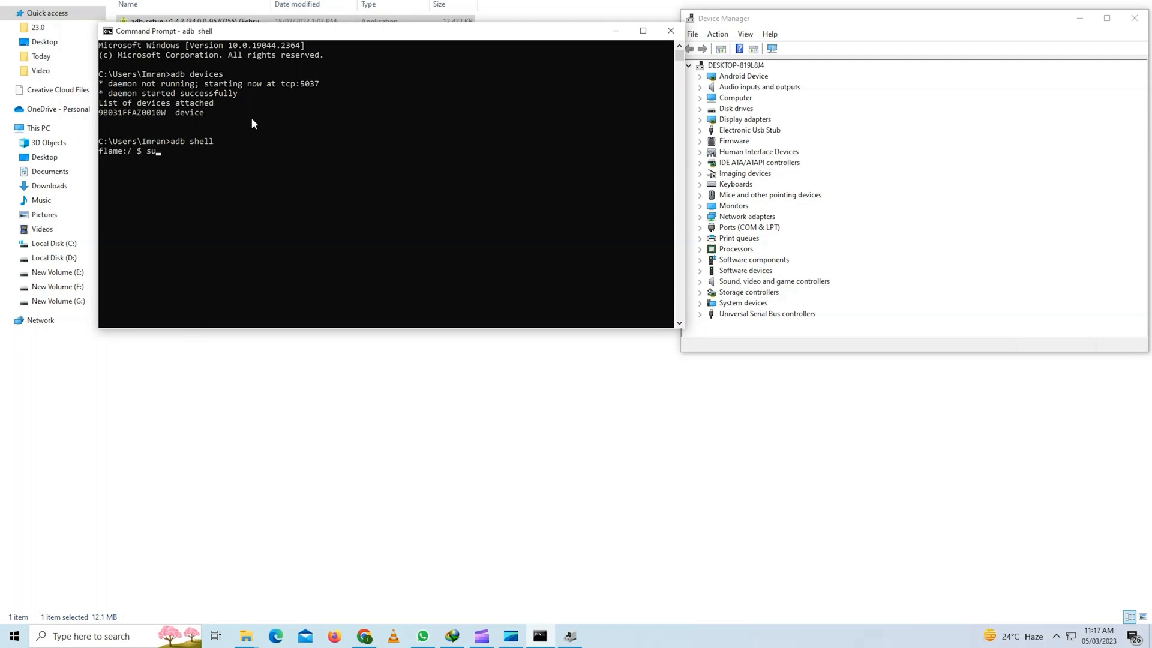
key(Return)
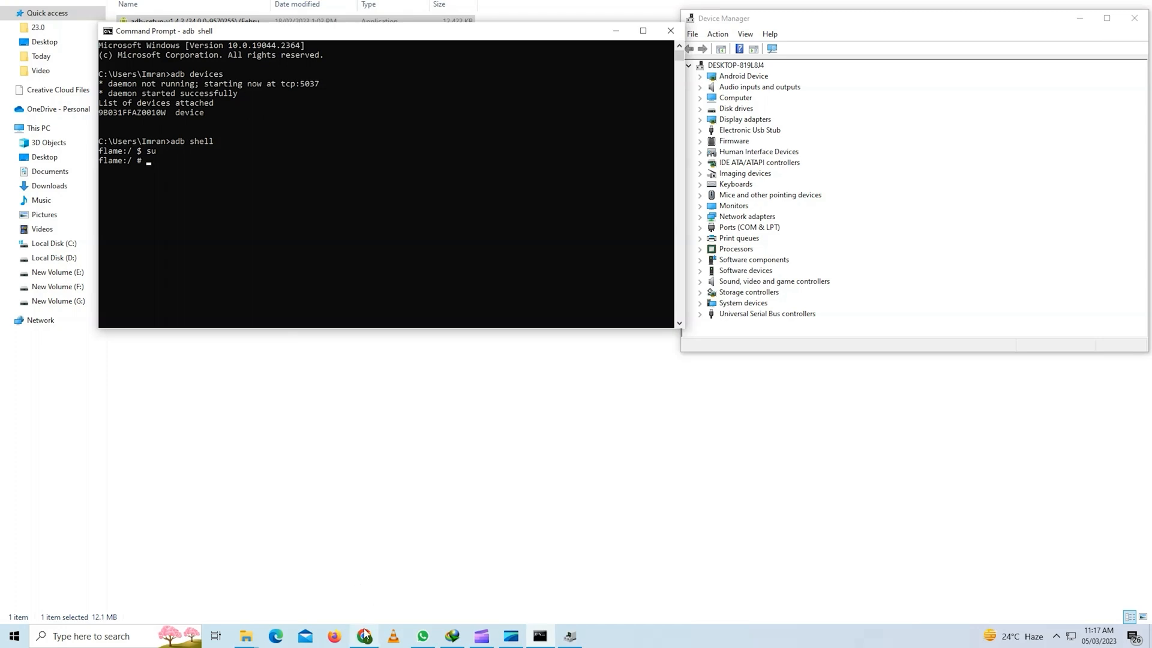
click(364, 636)
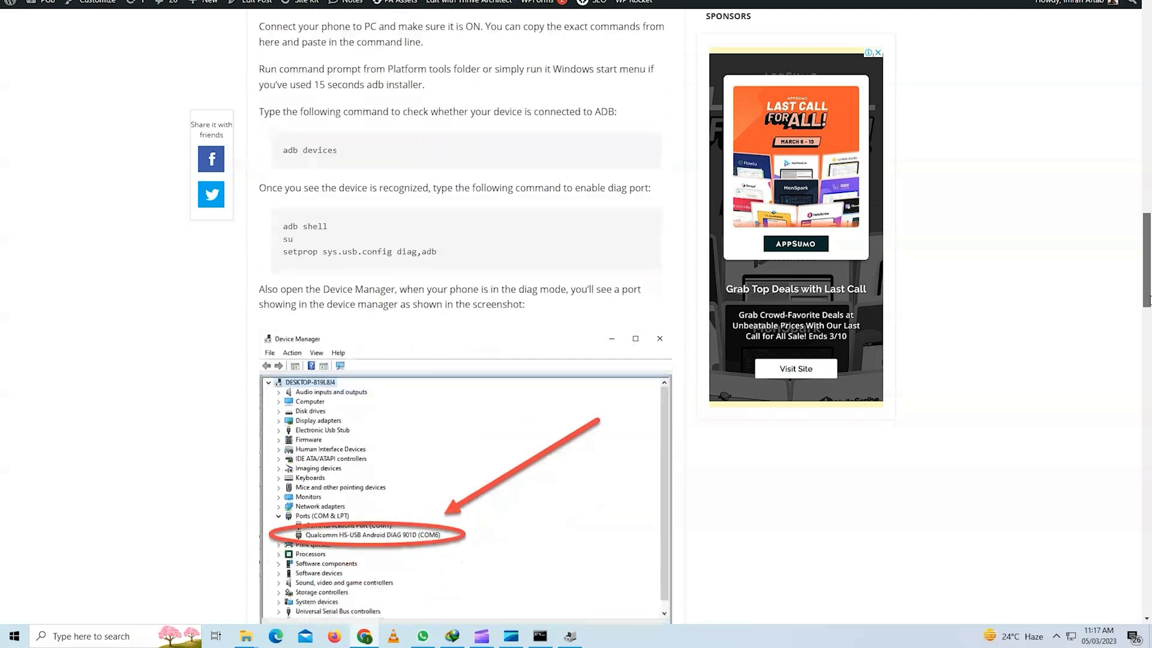
- Run resetprop ro.bootmode usbradio and copy the next Pixel command from the blog post
scroll(down, 3)
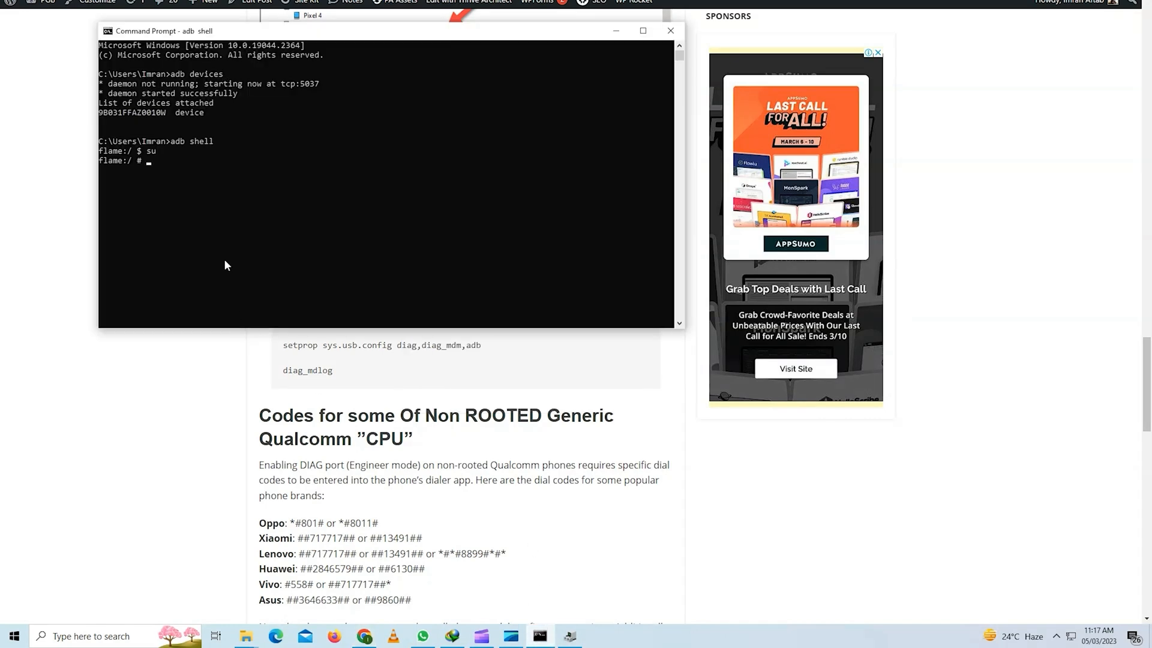
text(resetprop ro.bootmode usbradio)
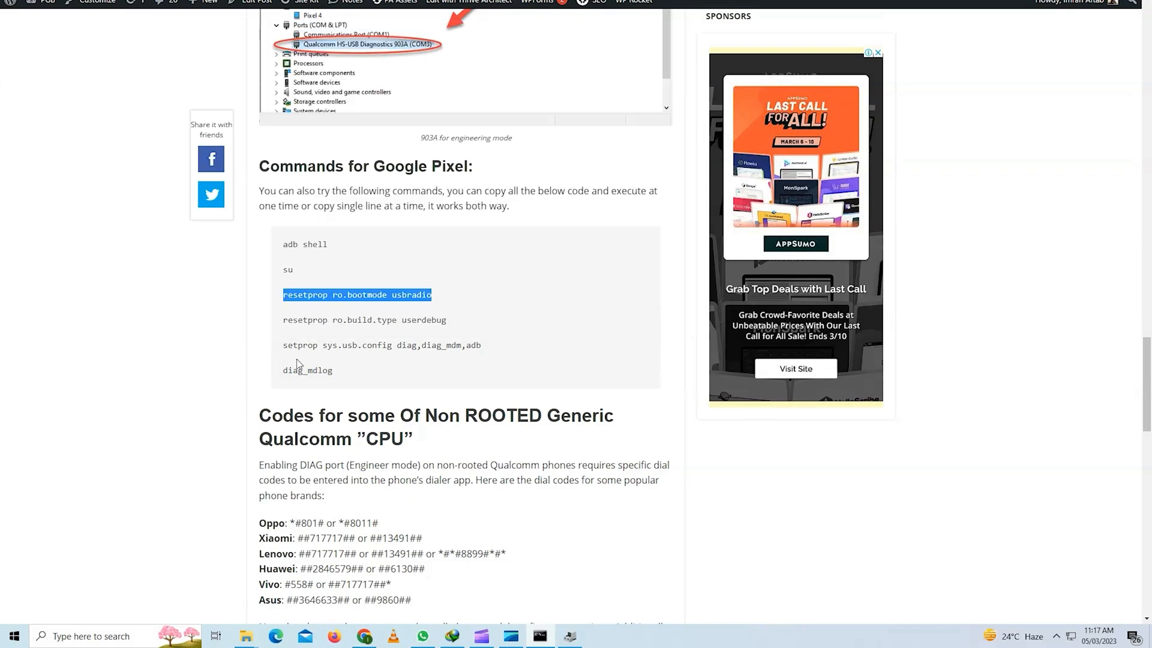
right_click(365, 319)
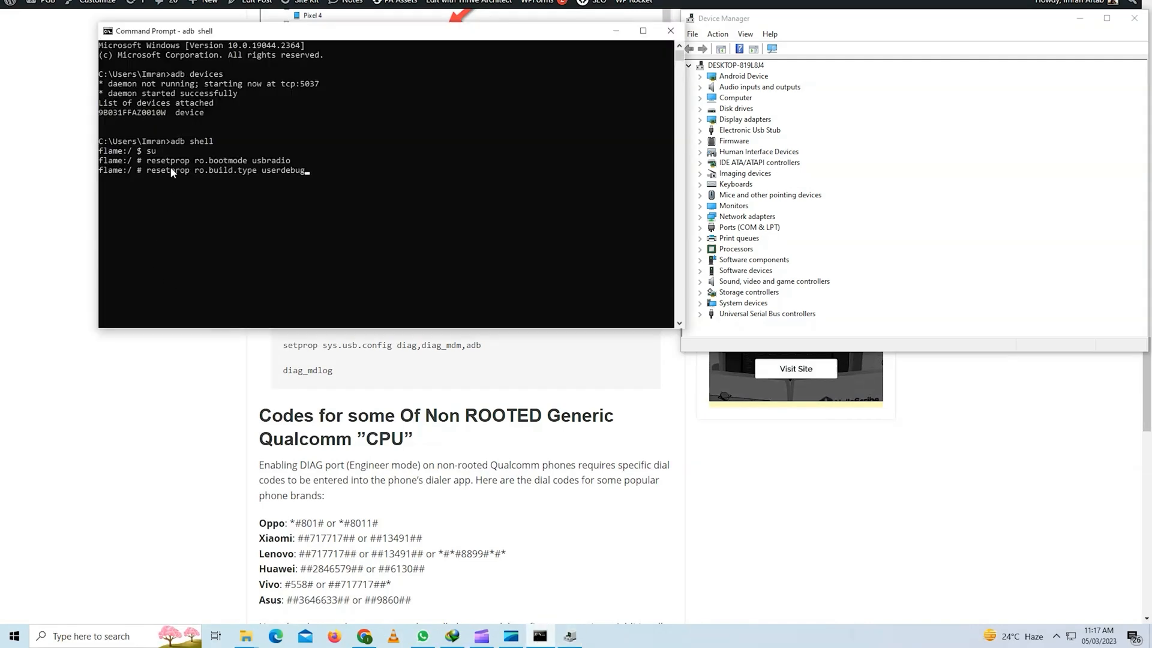
- Run resetprop ro.build.type userdebug, setprop sys.usb.config diag,diag_mdm,adb and diag_mdlog in the root shell
key(Return)
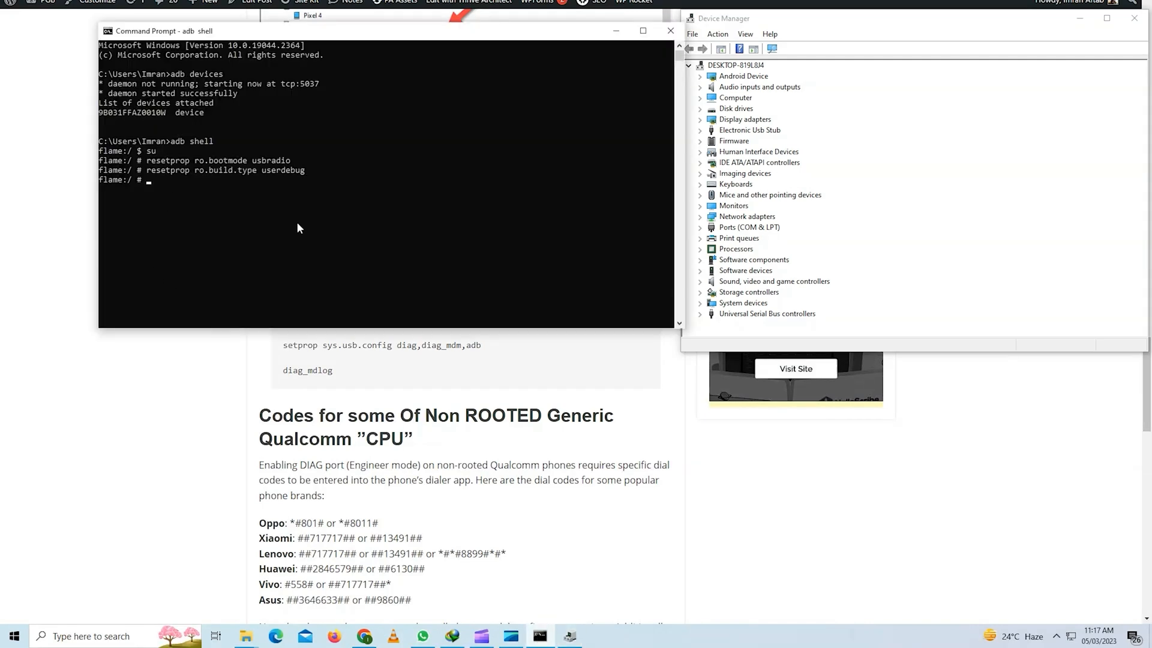
mouse_move(335, 384)
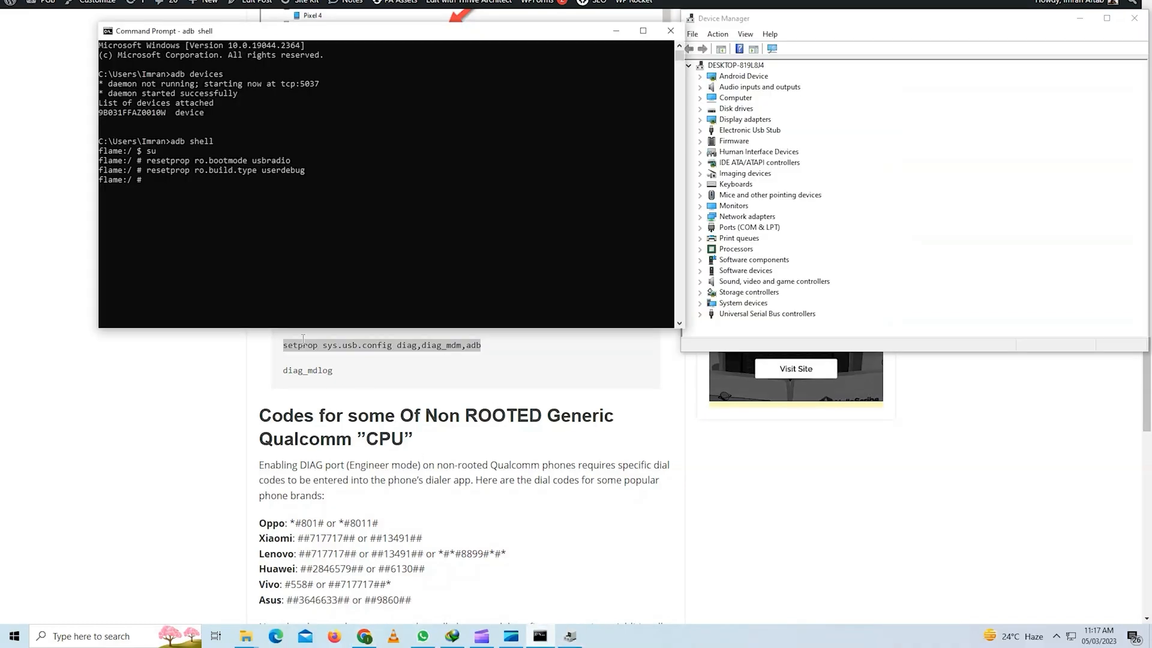
text(setprop sys.usb.config diag,diag_mdm,adb)
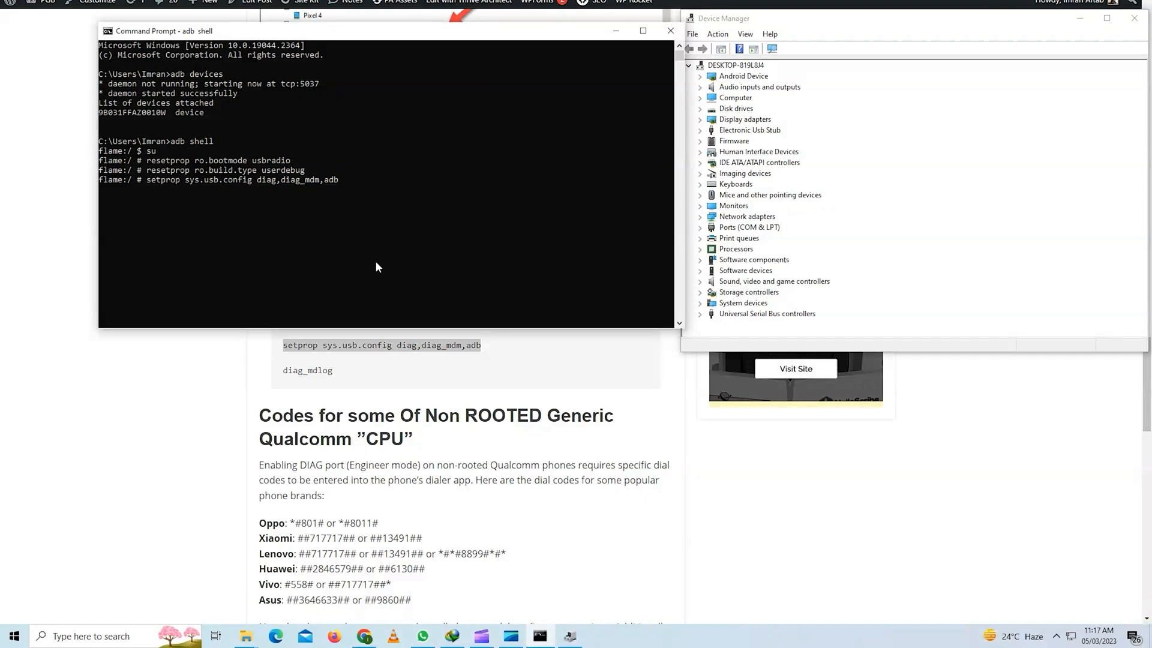
key(Return)
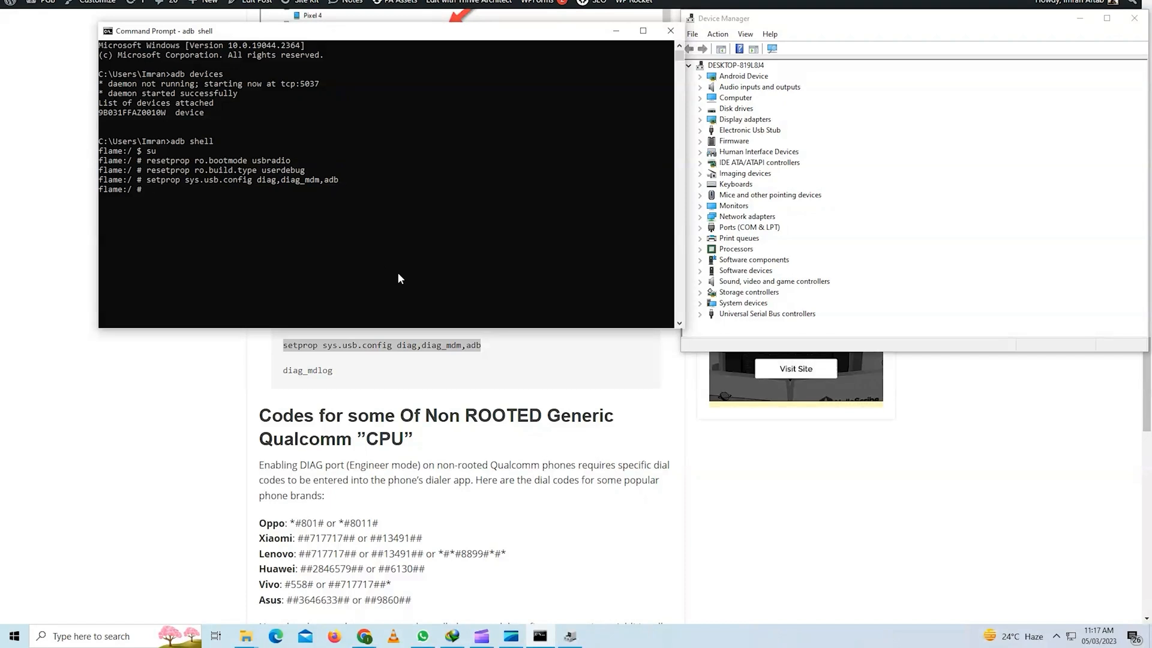
mouse_move(376, 266)
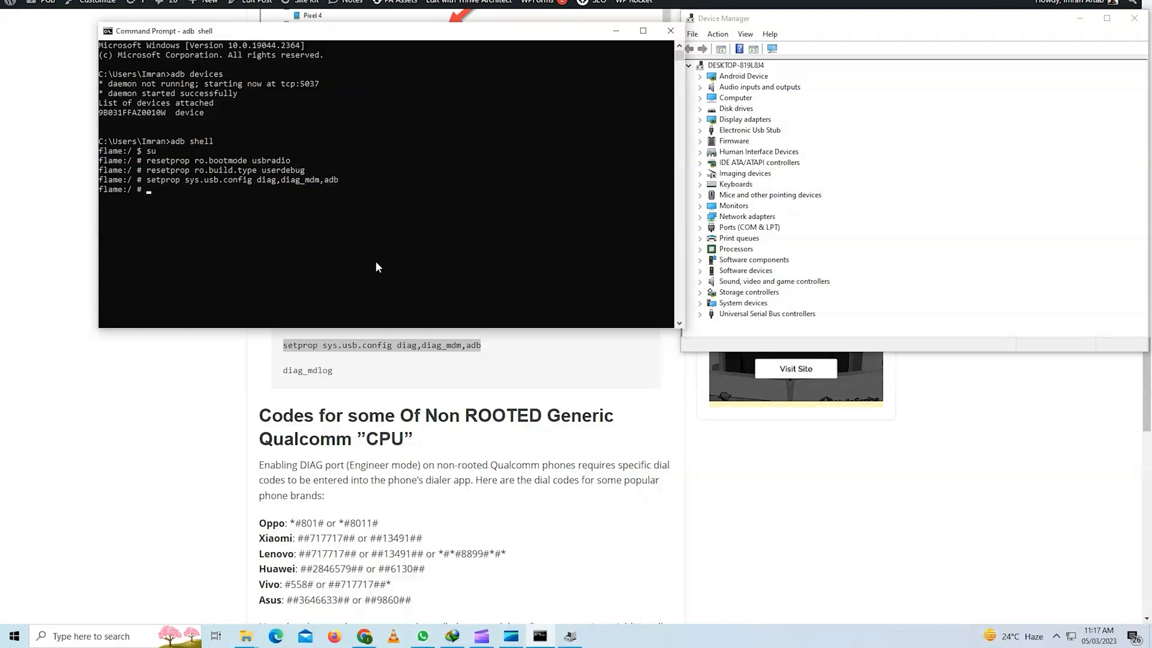
right_click(307, 370)
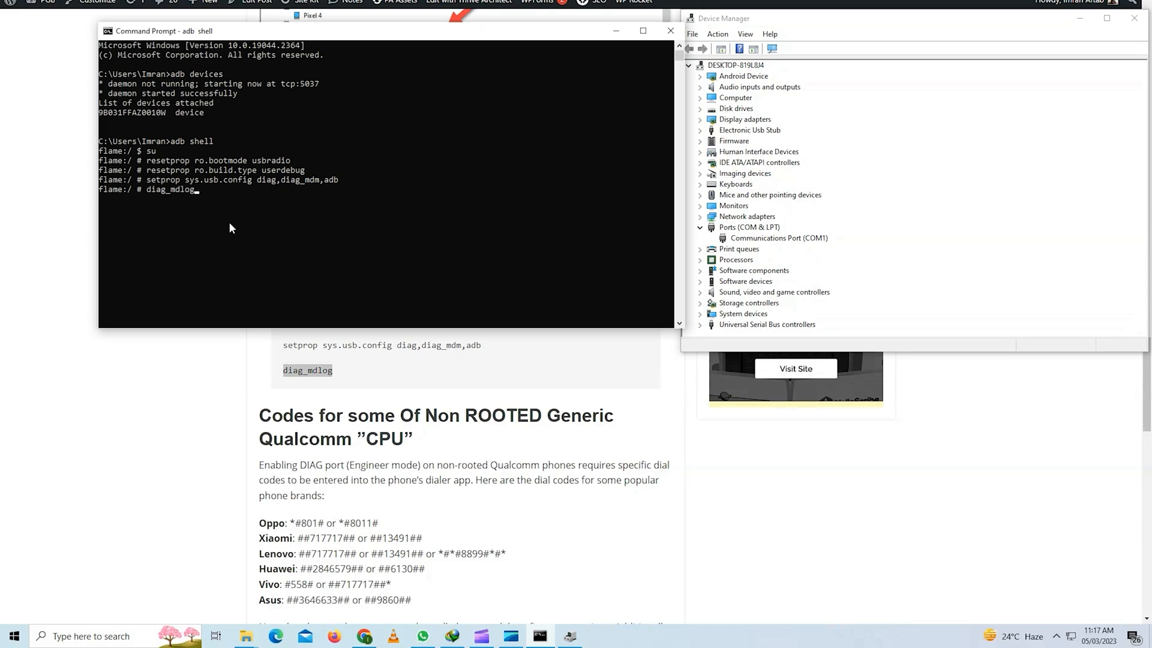
key(Return)
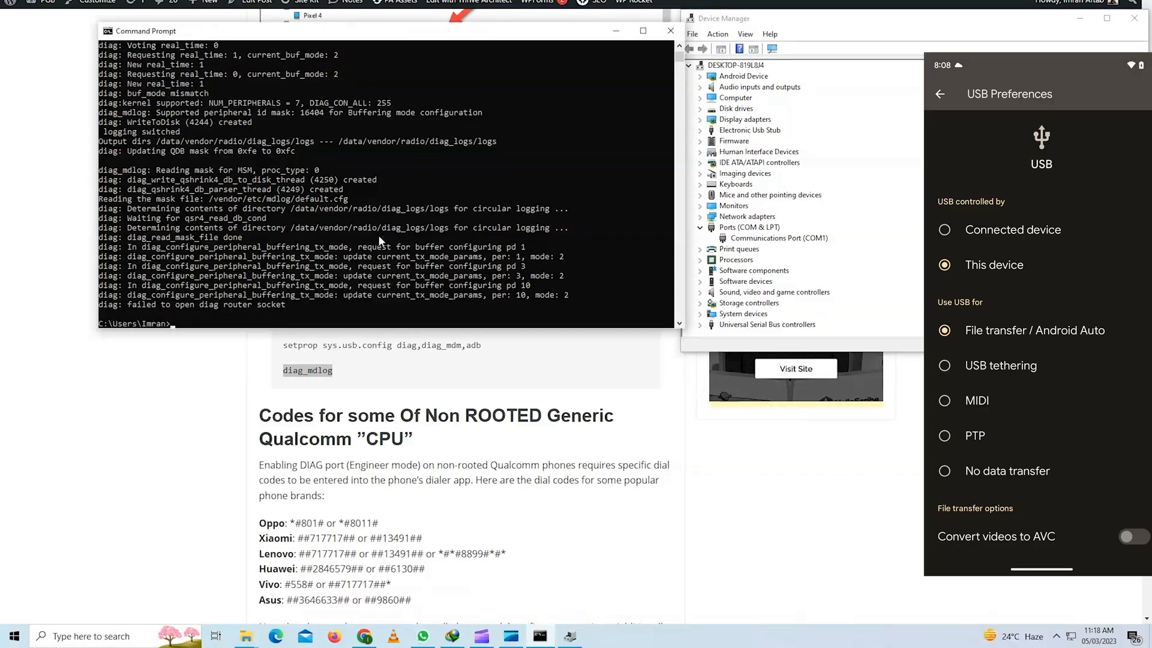
- Select the new Qualcomm HS-USB Android DIAG 901D (COM6) entry under Ports in Device Manager
click(700, 76)
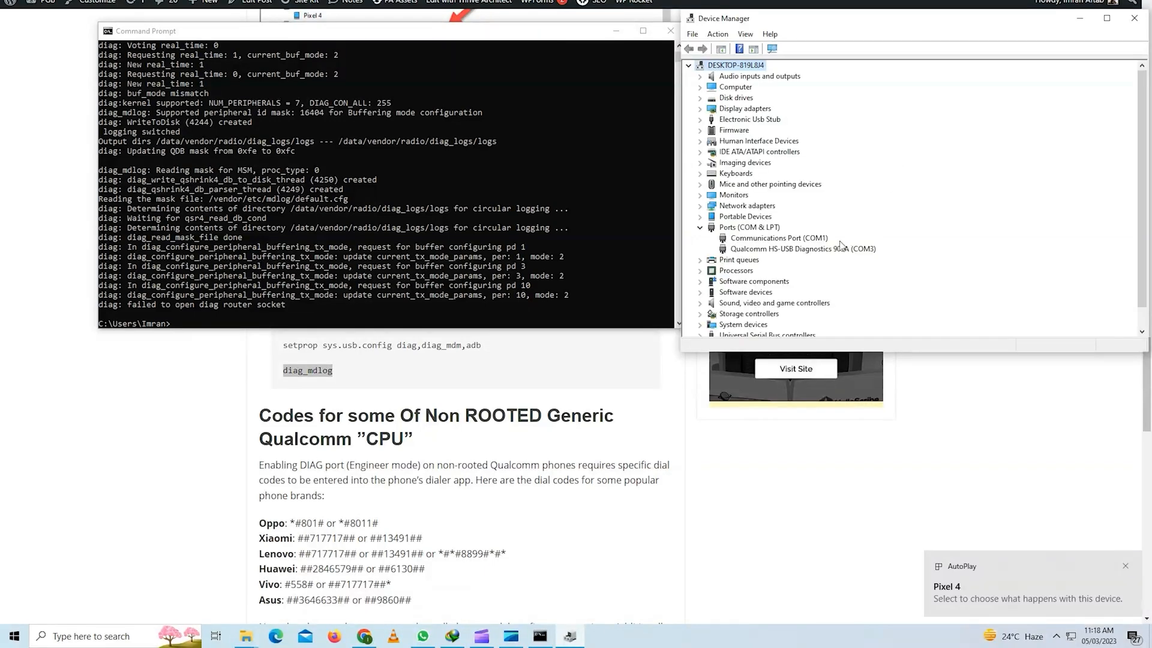
click(803, 248)
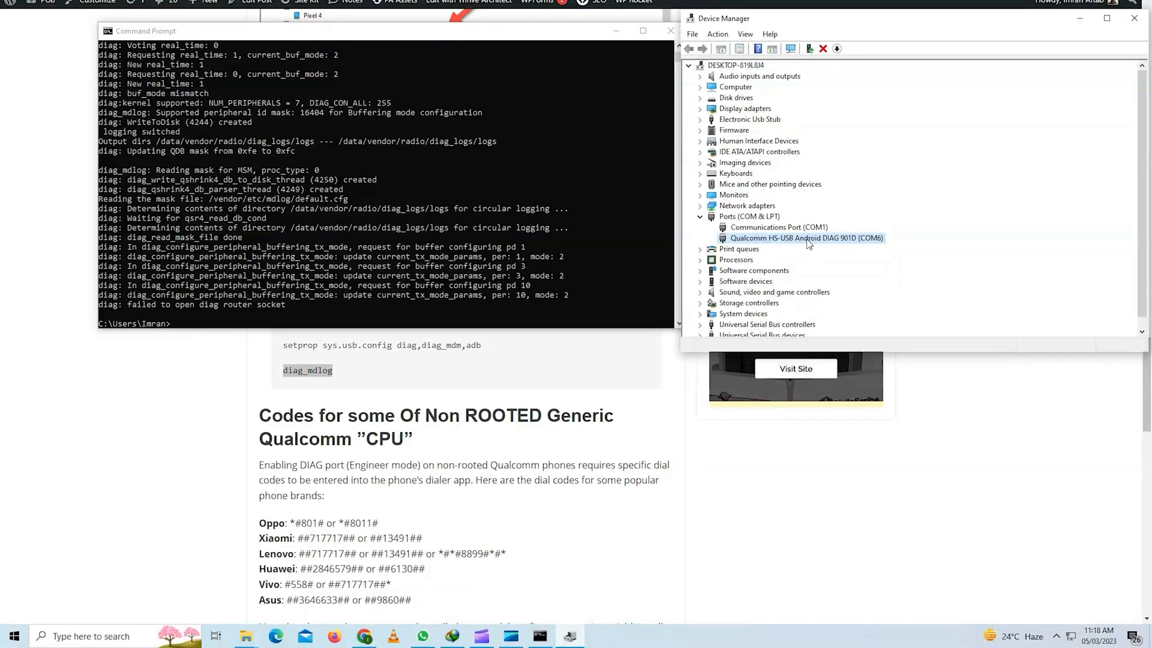
mouse_move(735, 264)
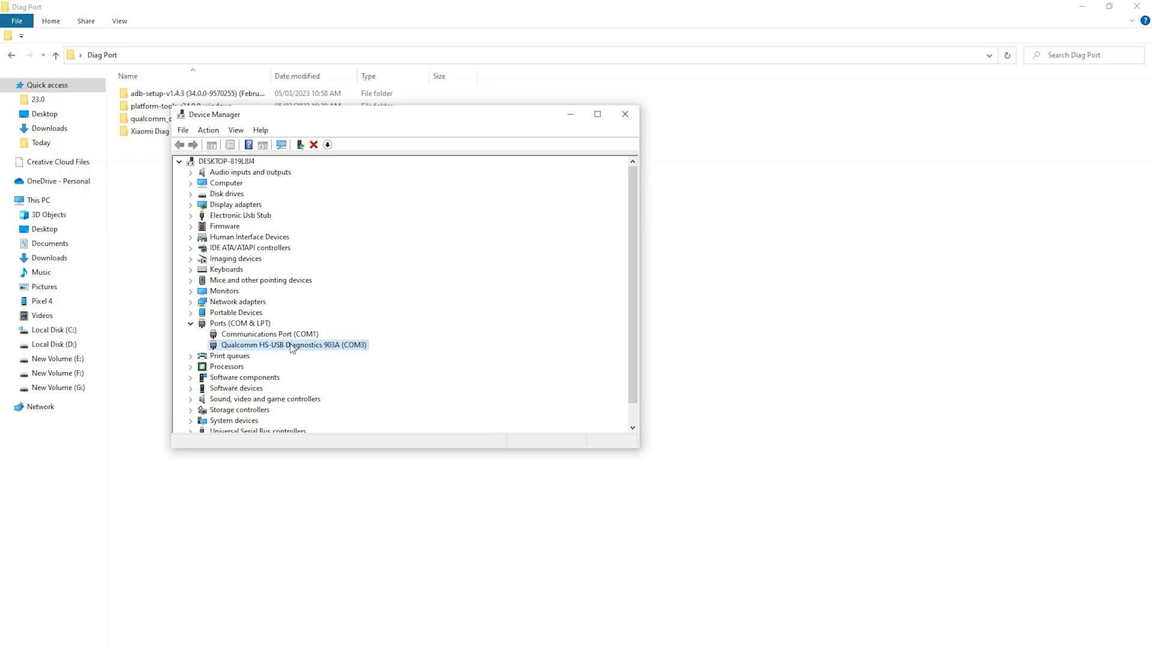
mouse_move(339, 357)
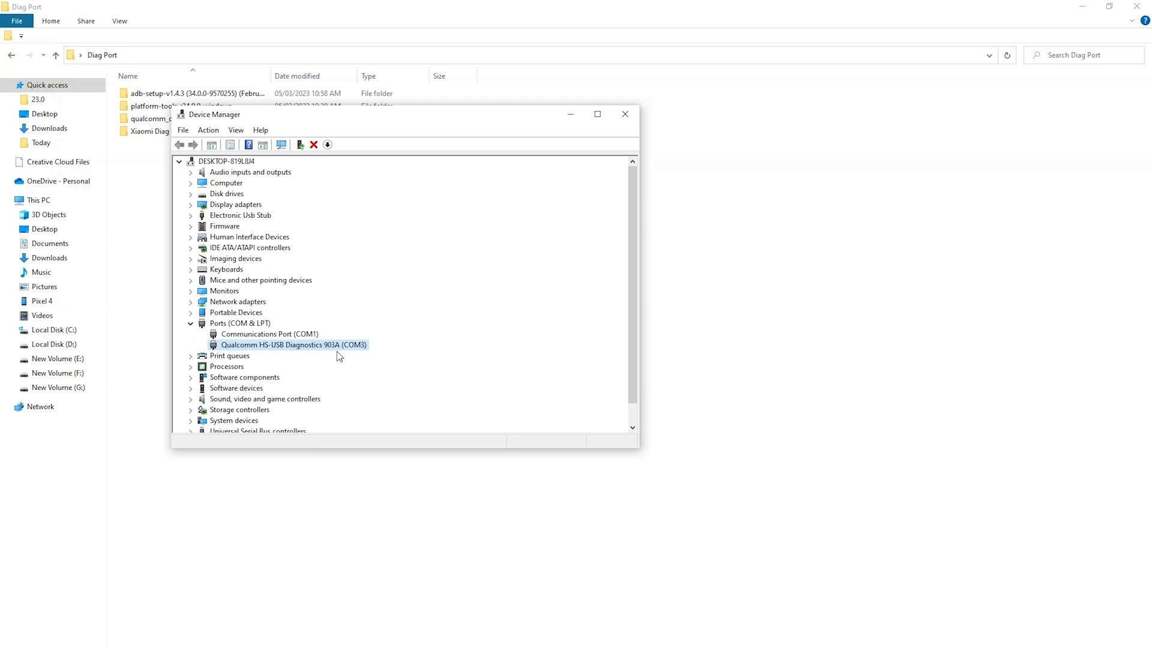
mouse_move(215, 357)
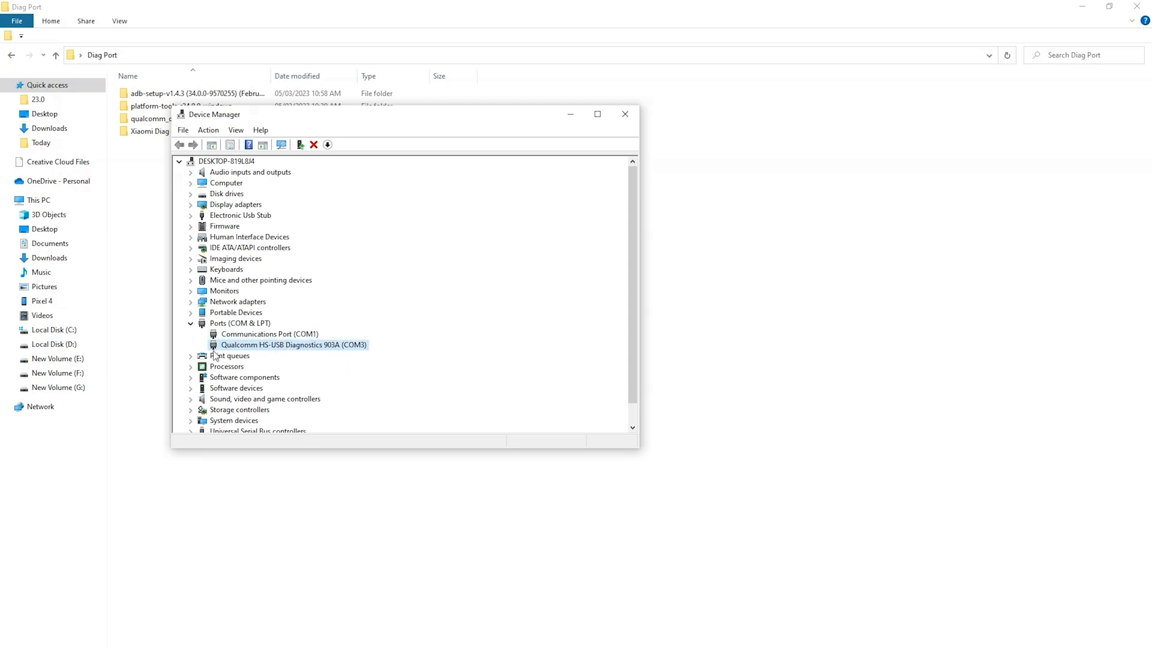
mouse_move(329, 368)
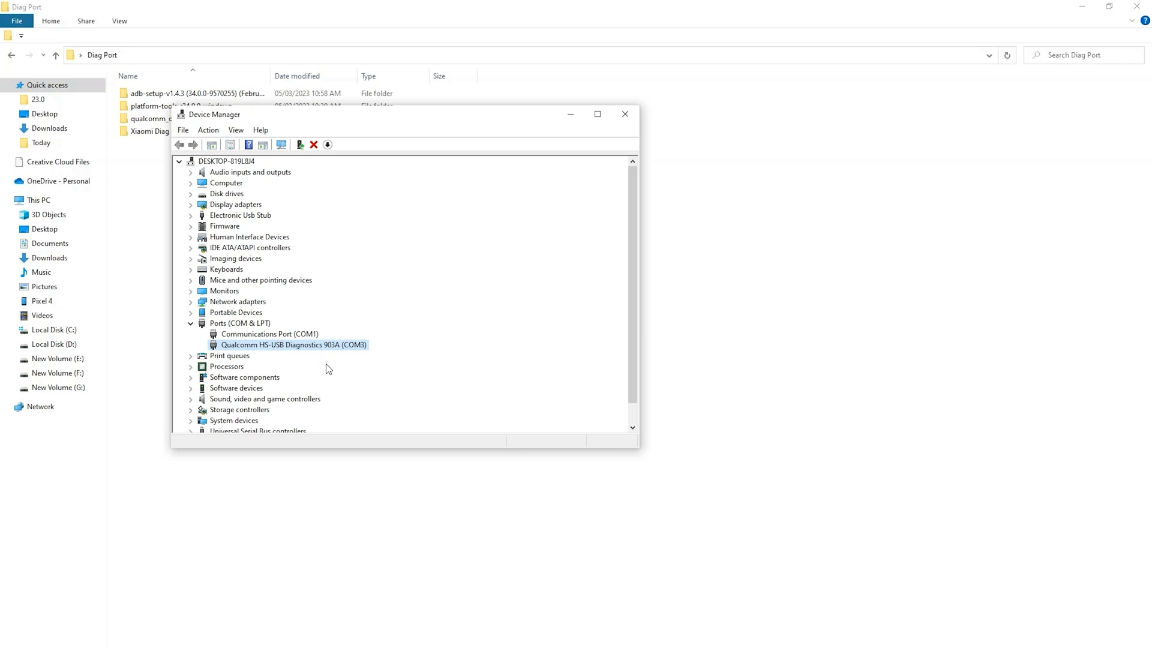
mouse_move(263, 348)
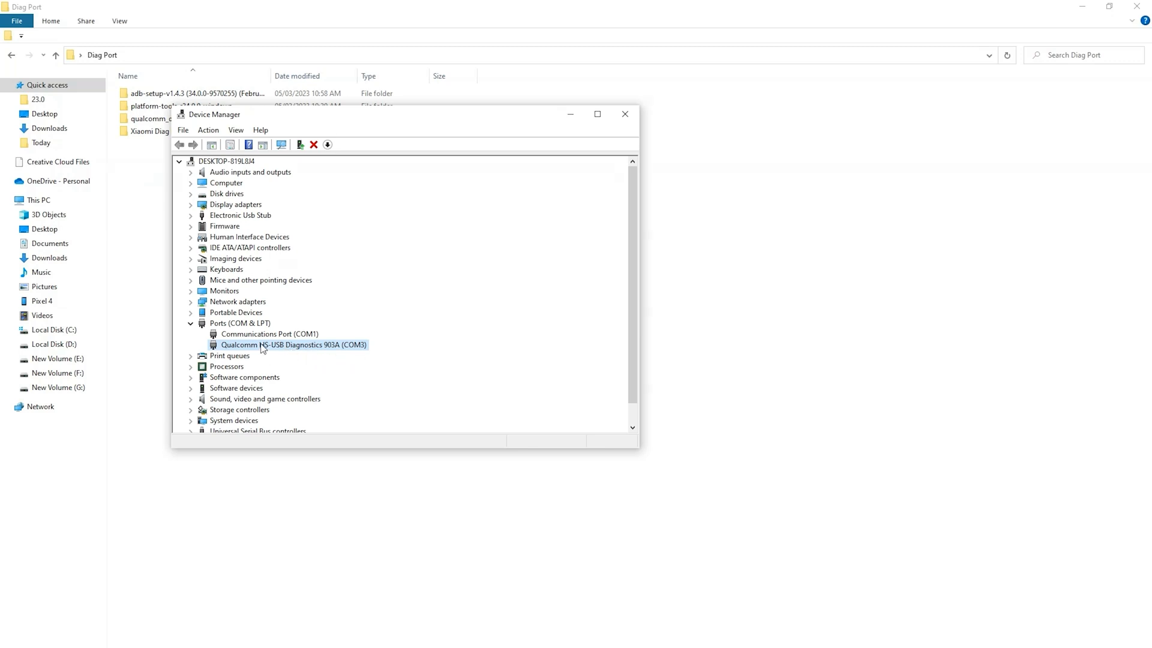
mouse_move(266, 353)
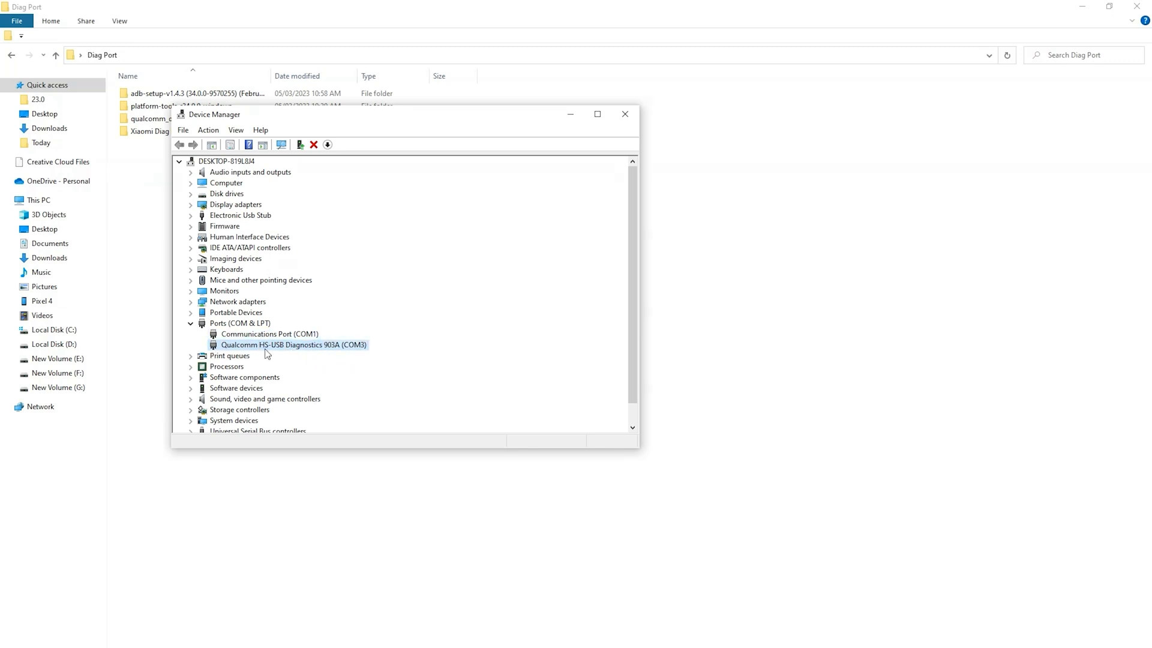
- View the properties of the Qualcomm HS-USB Diagnostics 903A (COM3) port
double_click(293, 345)
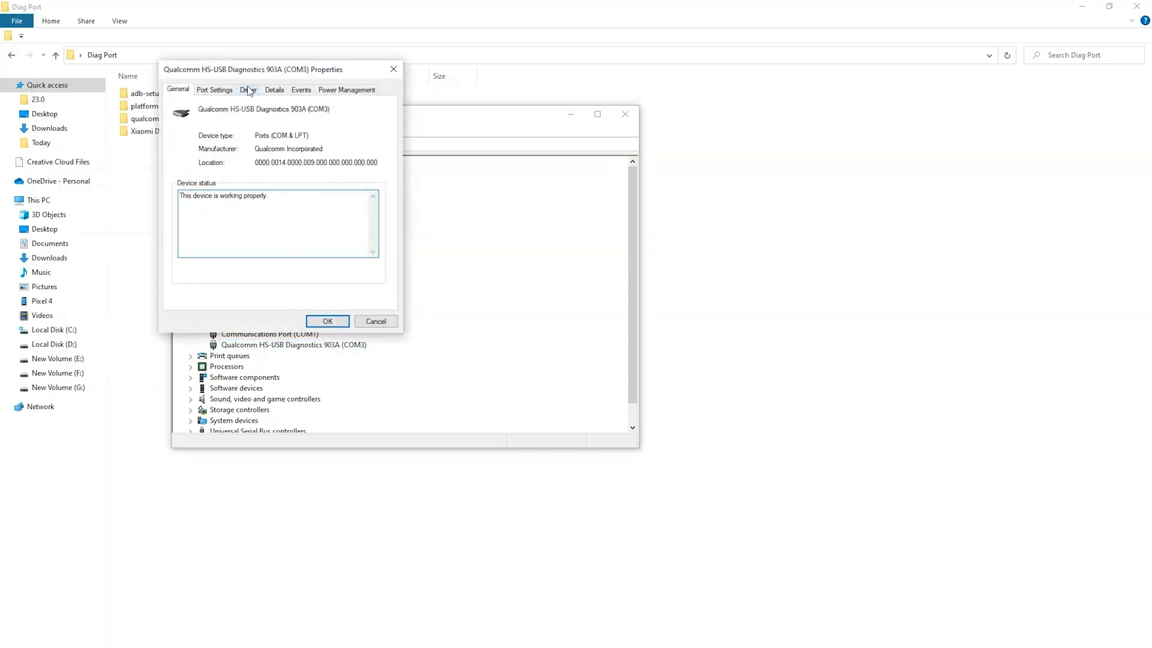
- Start a manual driver update for the port and choose the 2.1.0.4 Diagnostics 903A driver
click(248, 90)
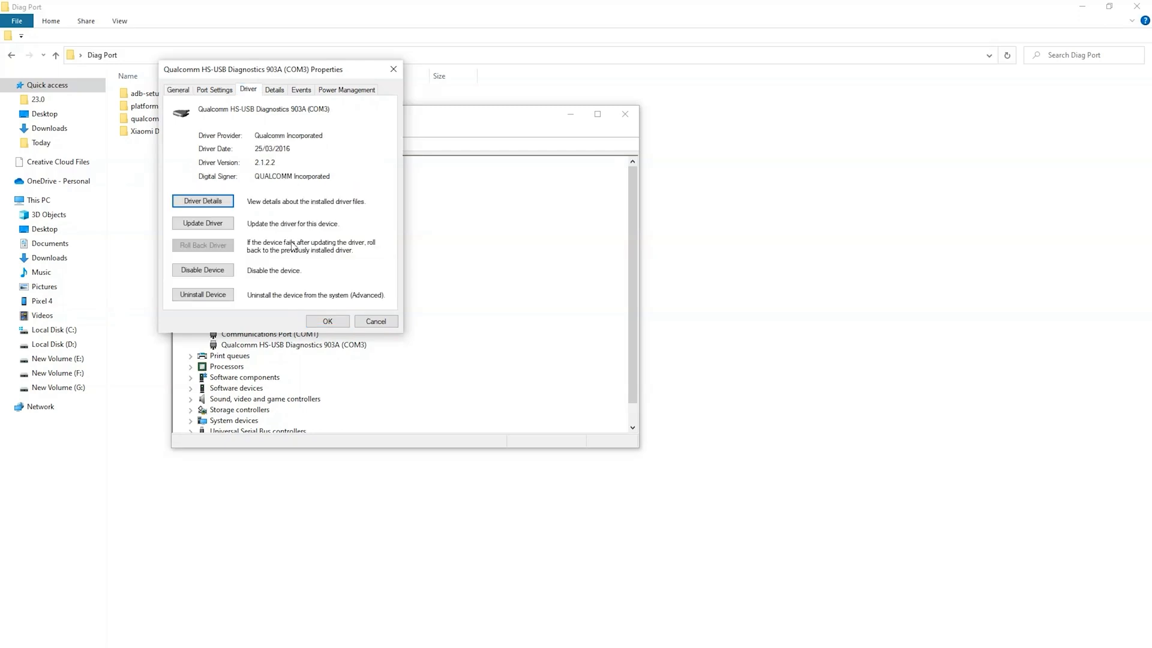
click(203, 223)
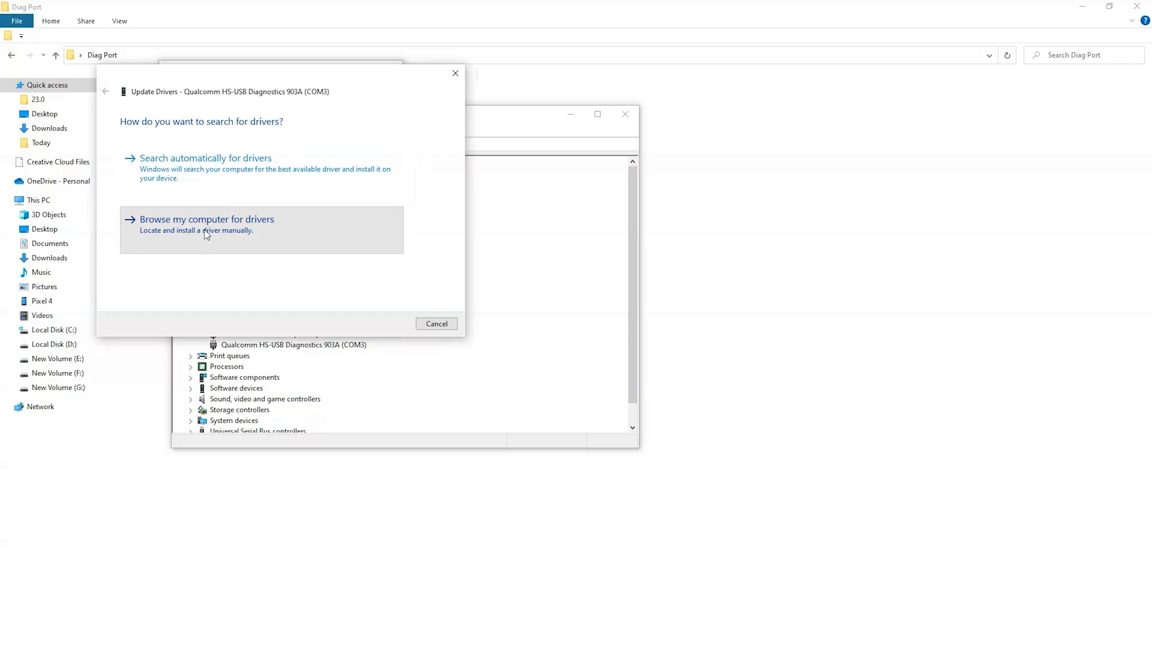
click(207, 219)
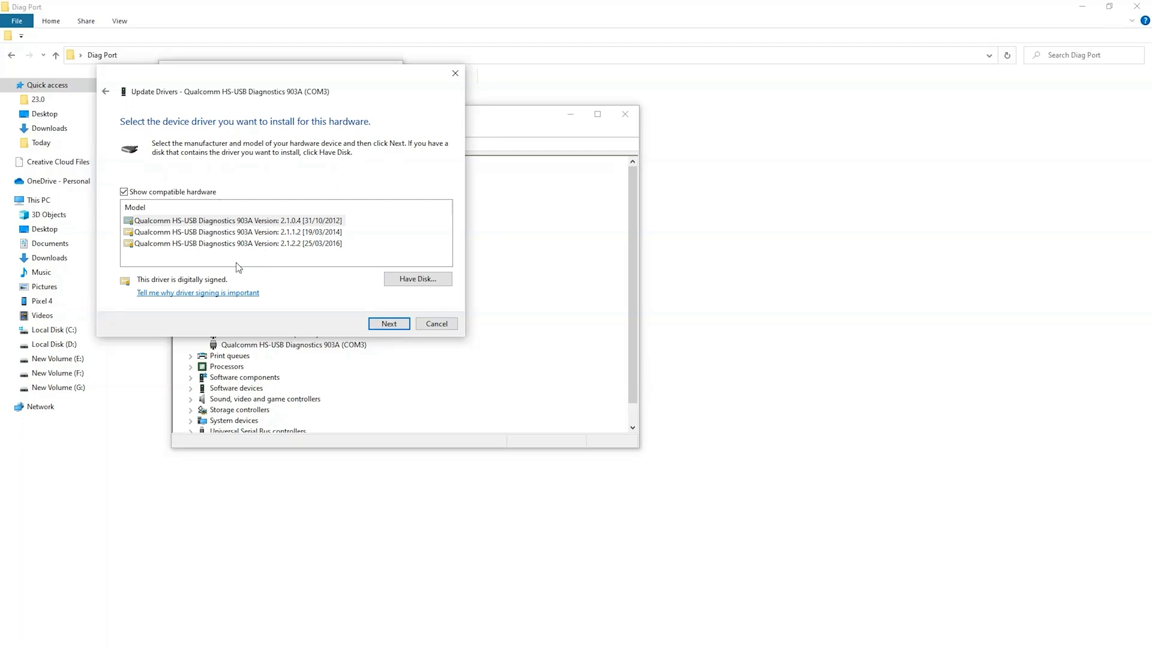
mouse_move(193, 246)
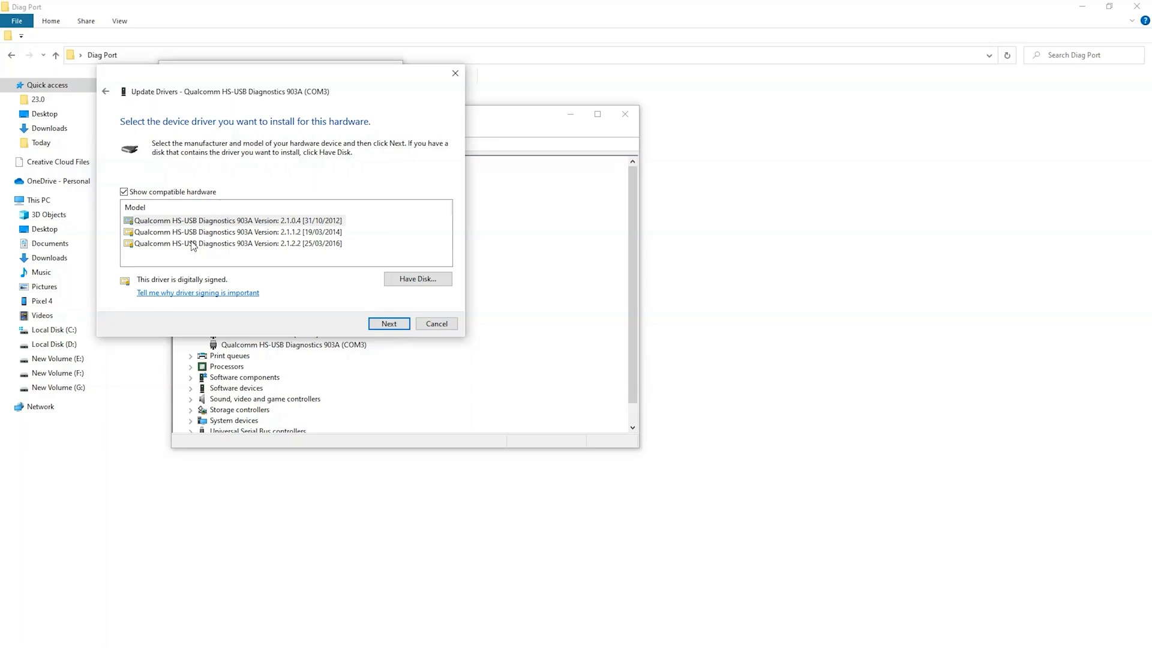
click(235, 221)
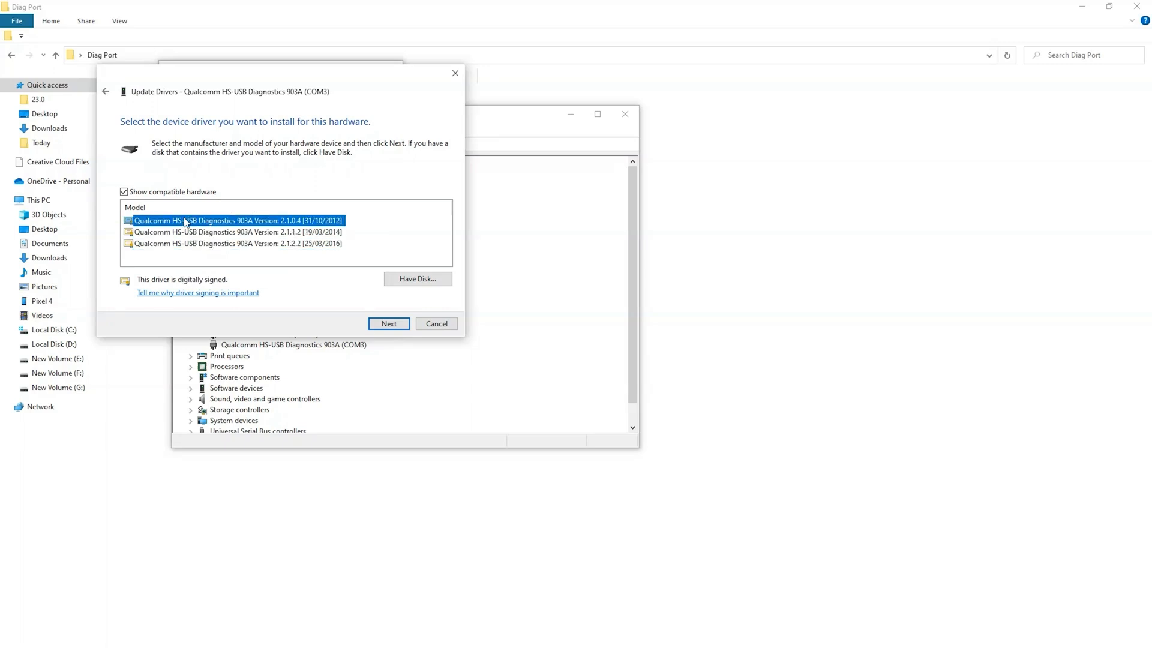
- Show all drivers and browse the Qualcomm Incorporated model list down to the HS-USB DCI 909E entries
click(124, 192)
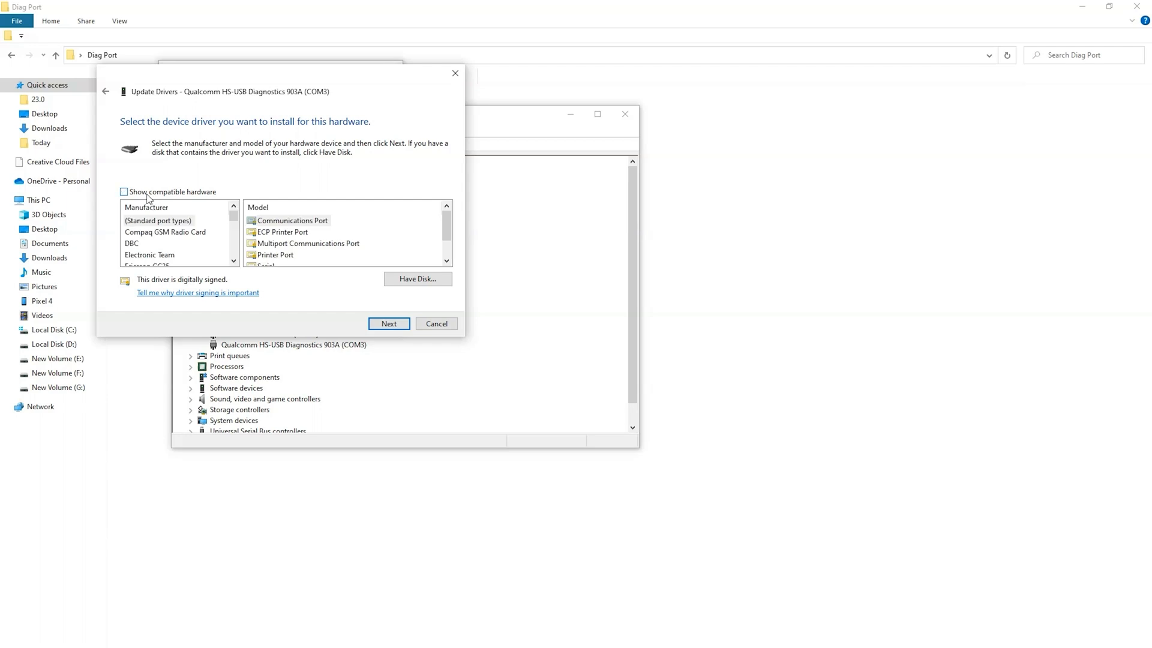
mouse_move(314, 247)
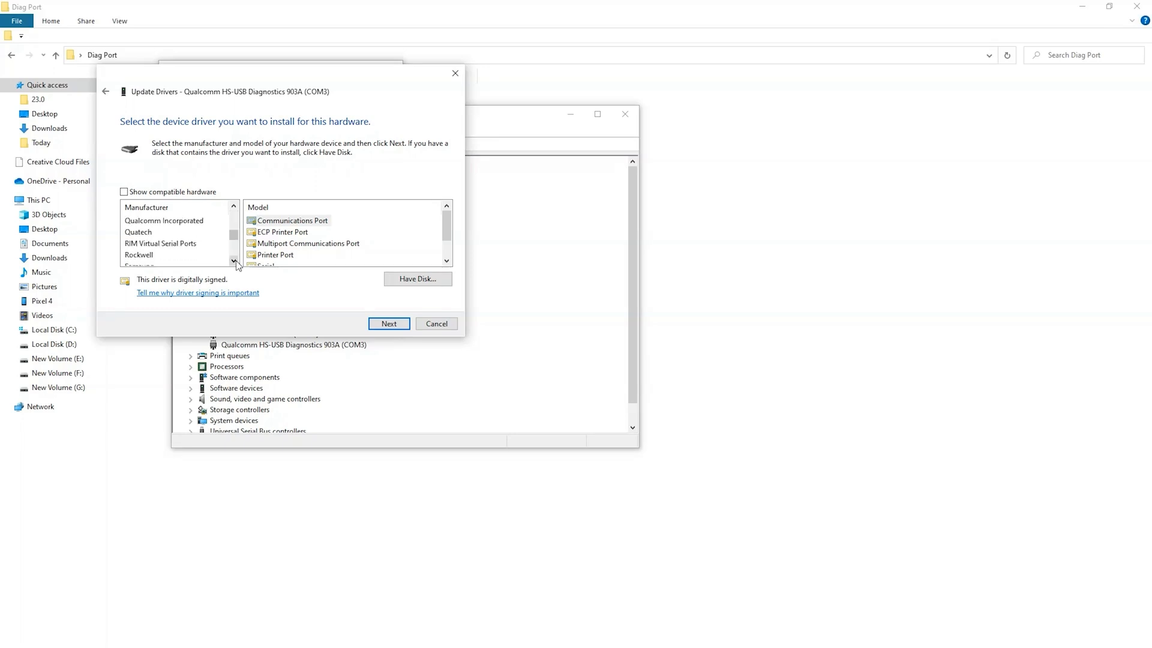
click(165, 221)
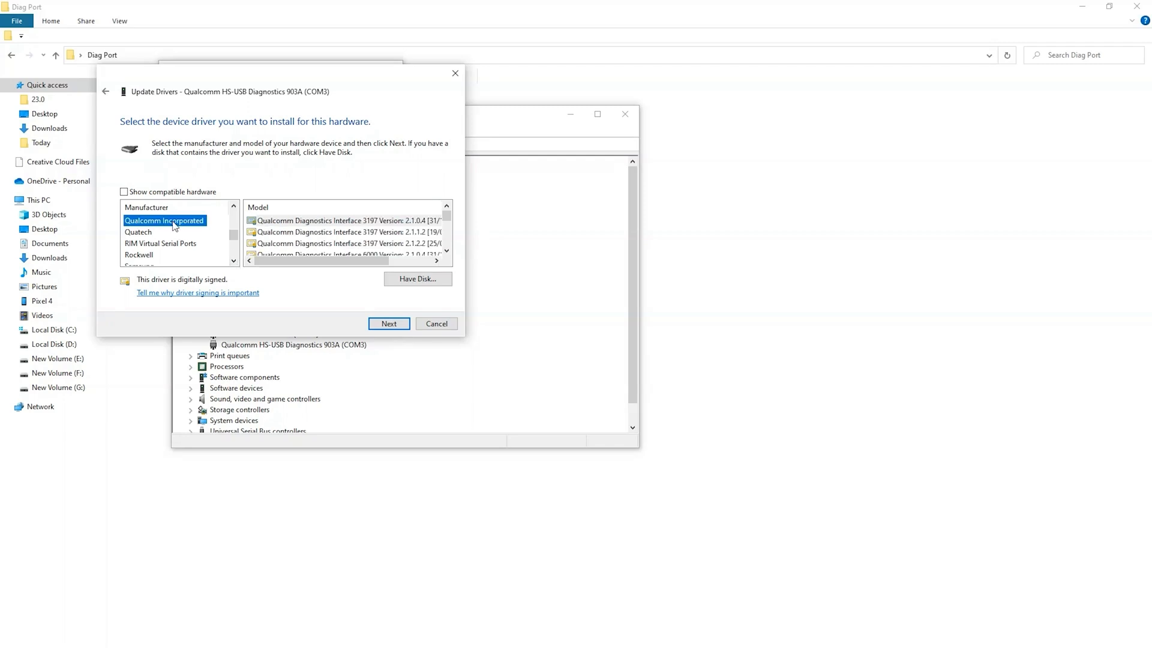
mouse_move(263, 240)
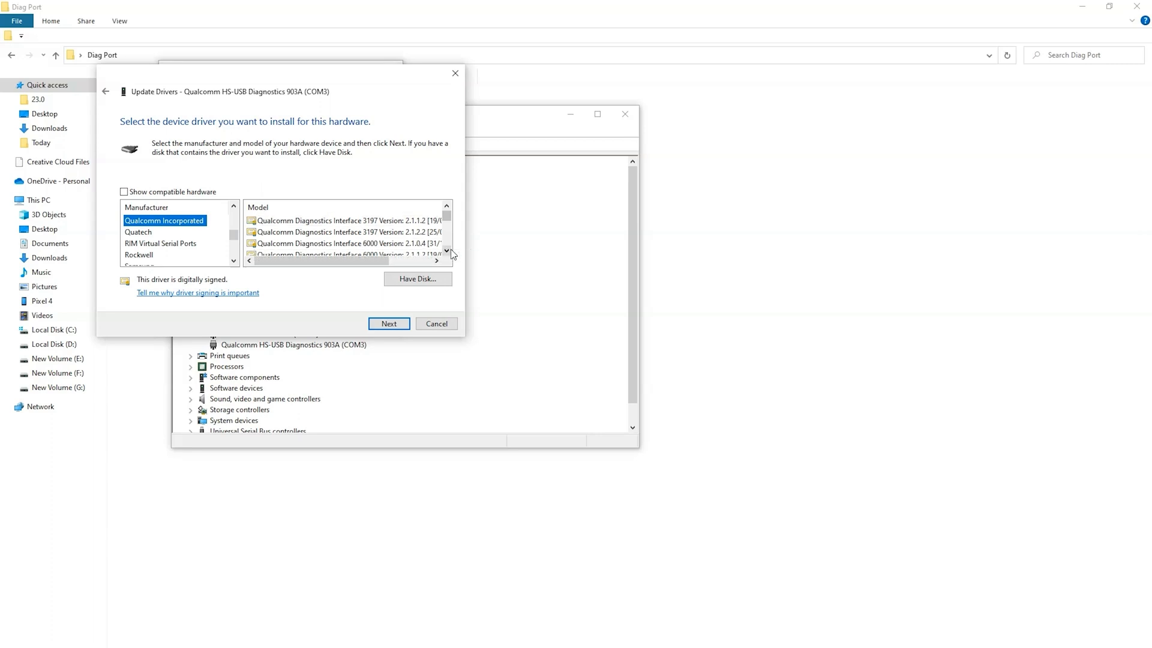
scroll(right, 3)
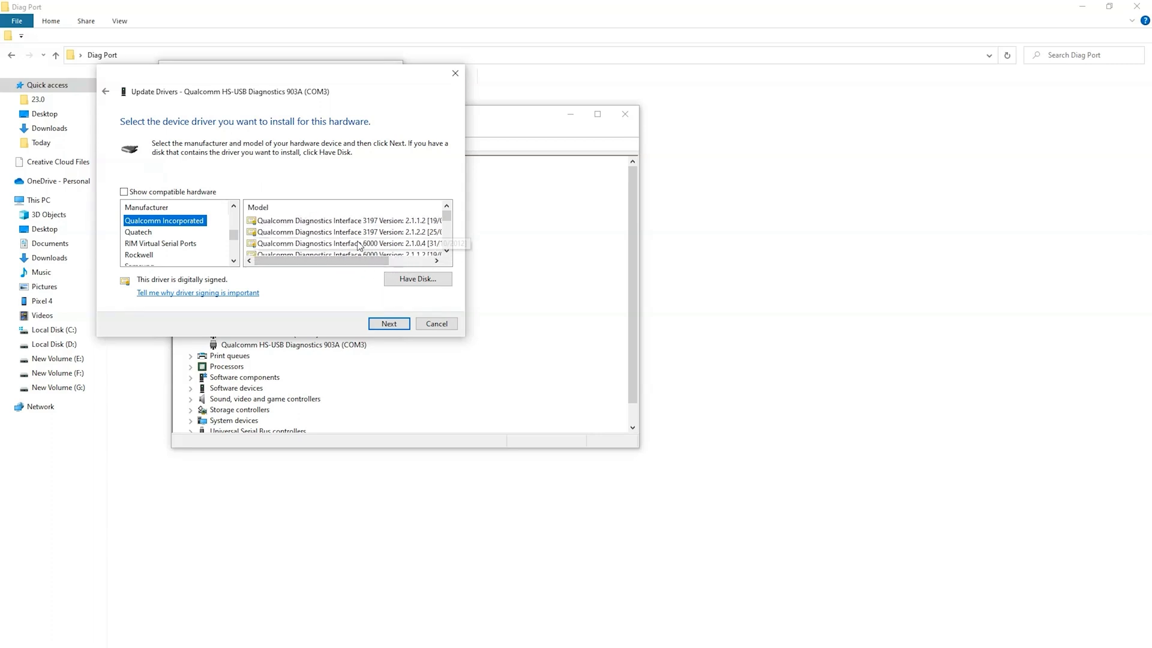
mouse_move(444, 232)
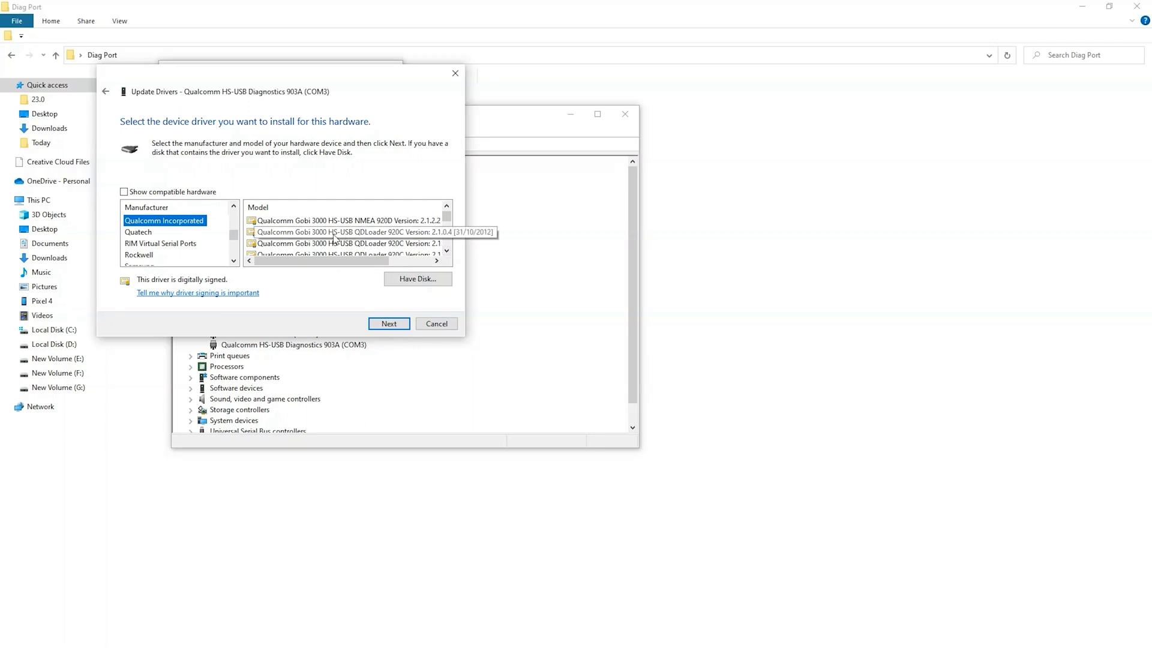
mouse_move(437, 259)
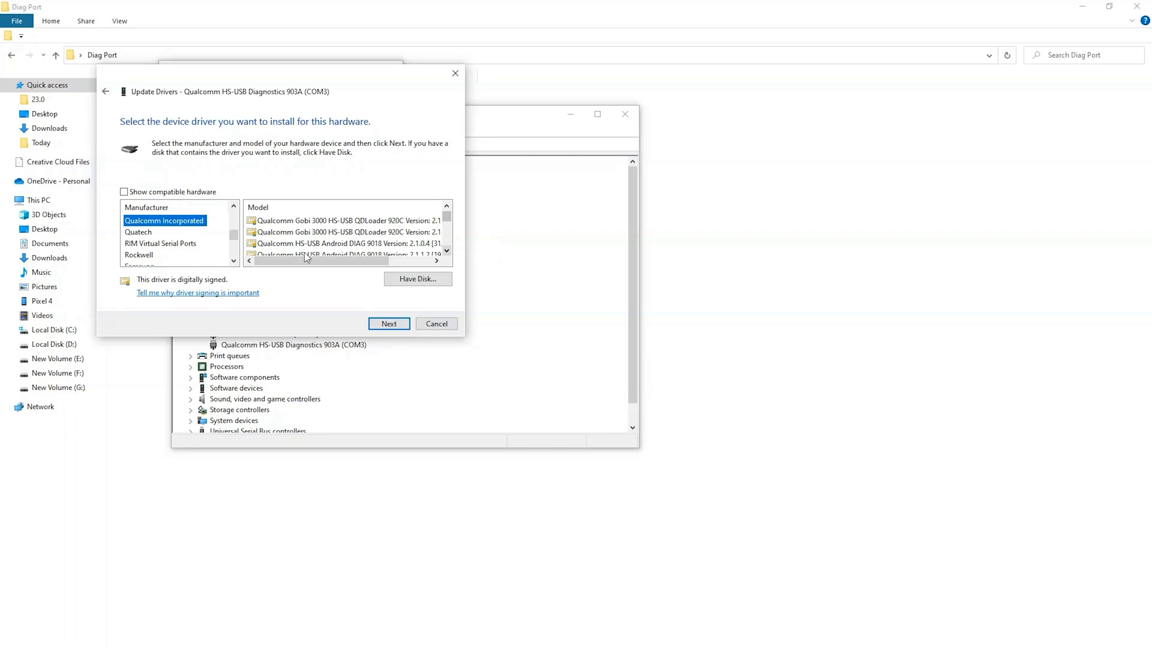
click(346, 244)
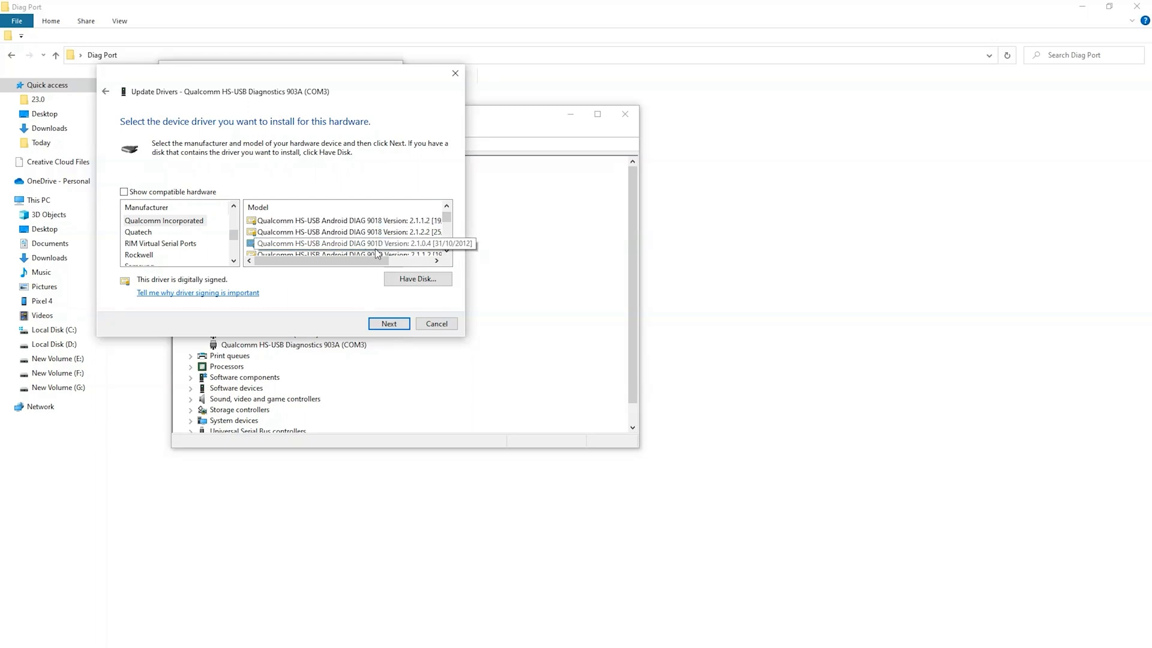
click(447, 251)
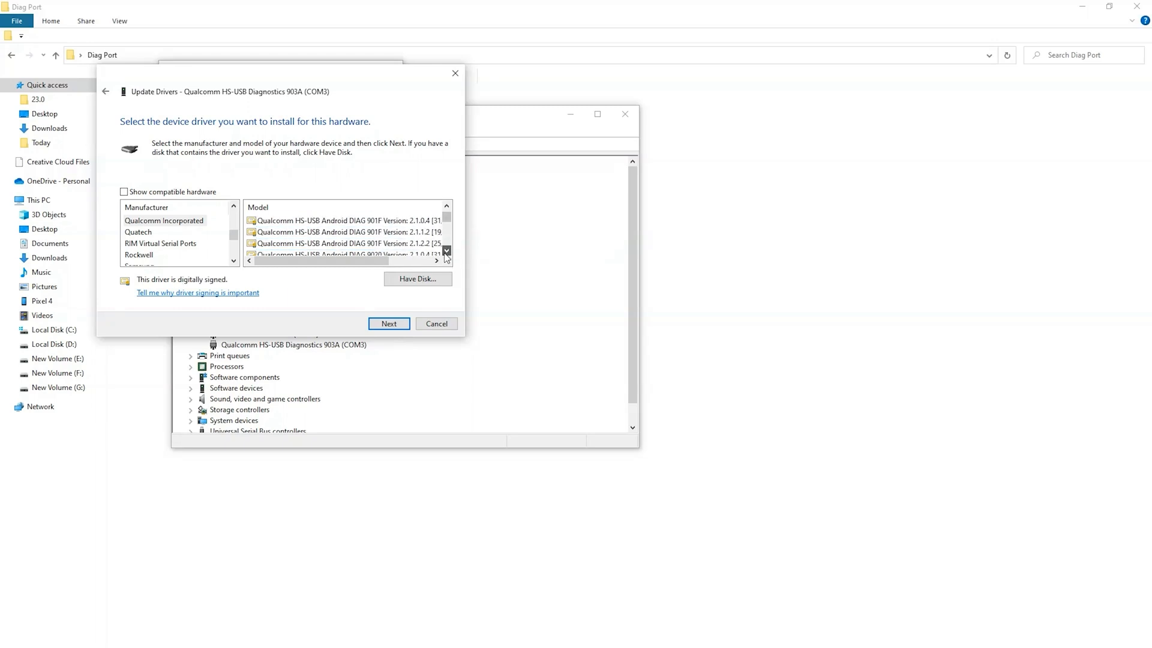
click(446, 251)
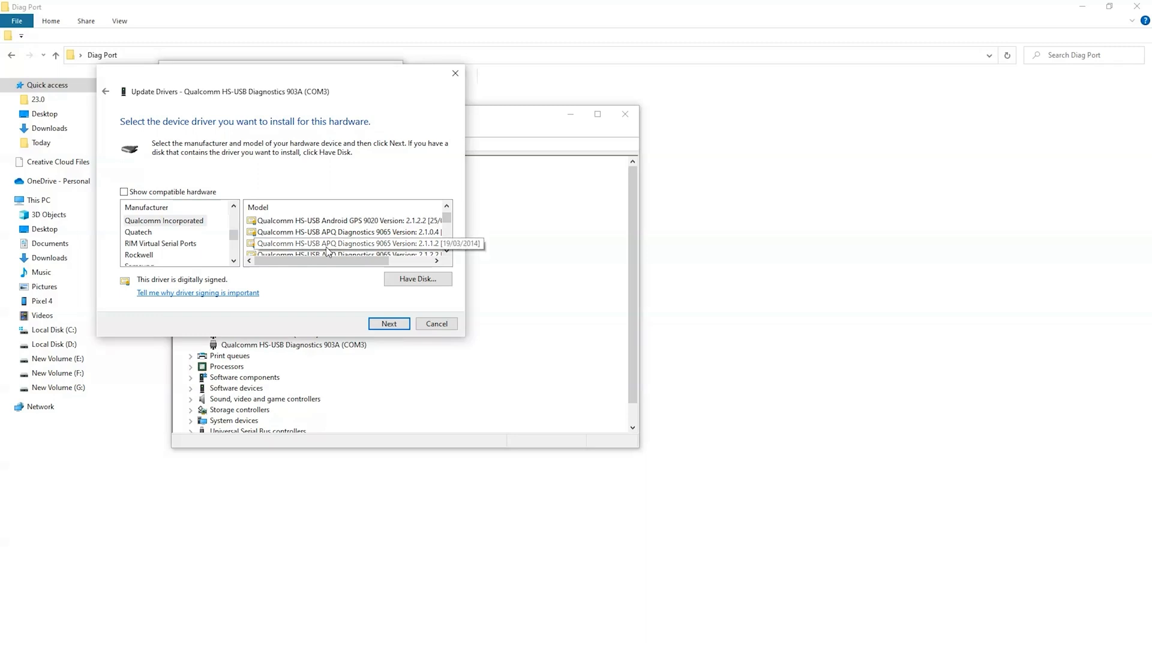
click(345, 232)
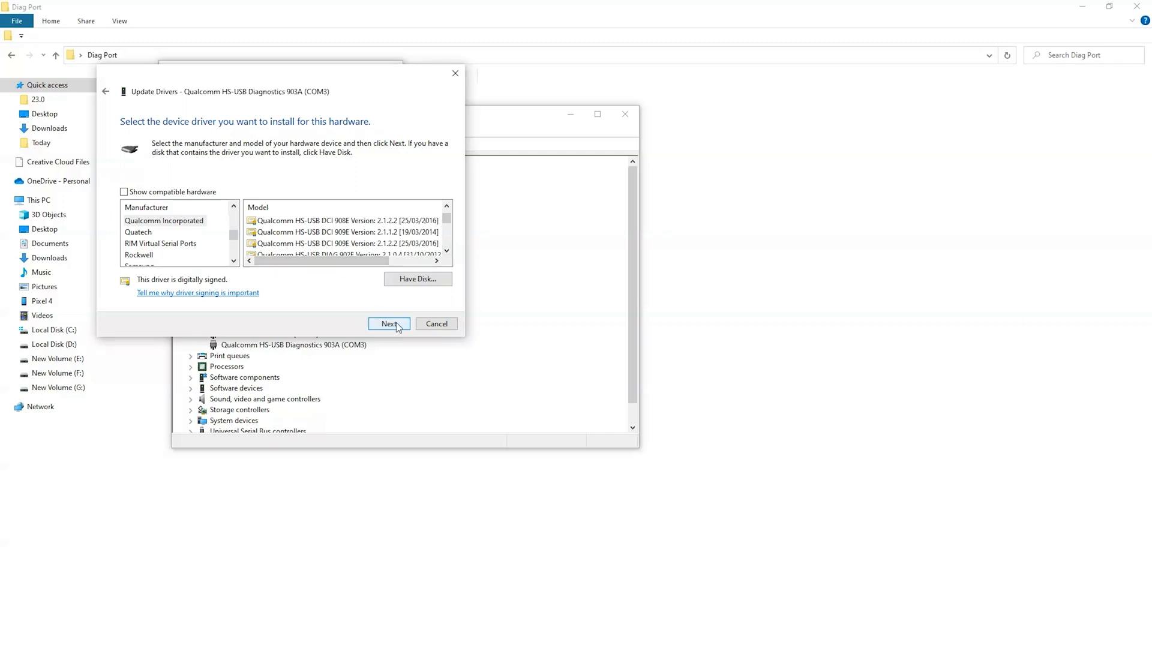
mouse_move(458, 348)
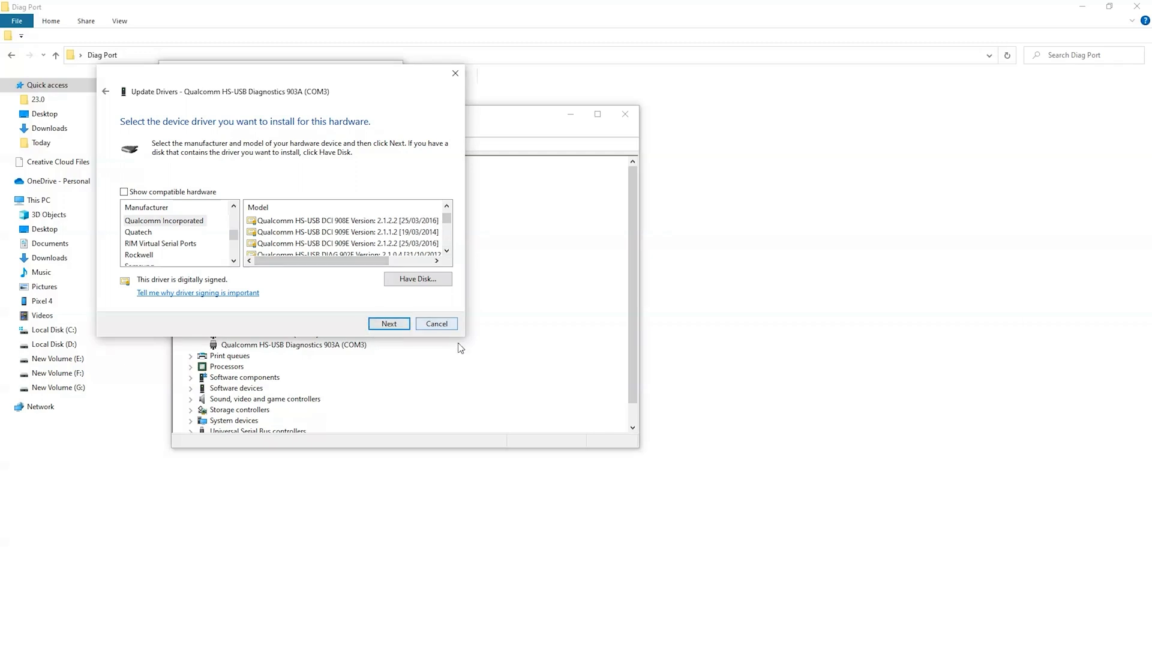
mouse_move(437, 323)
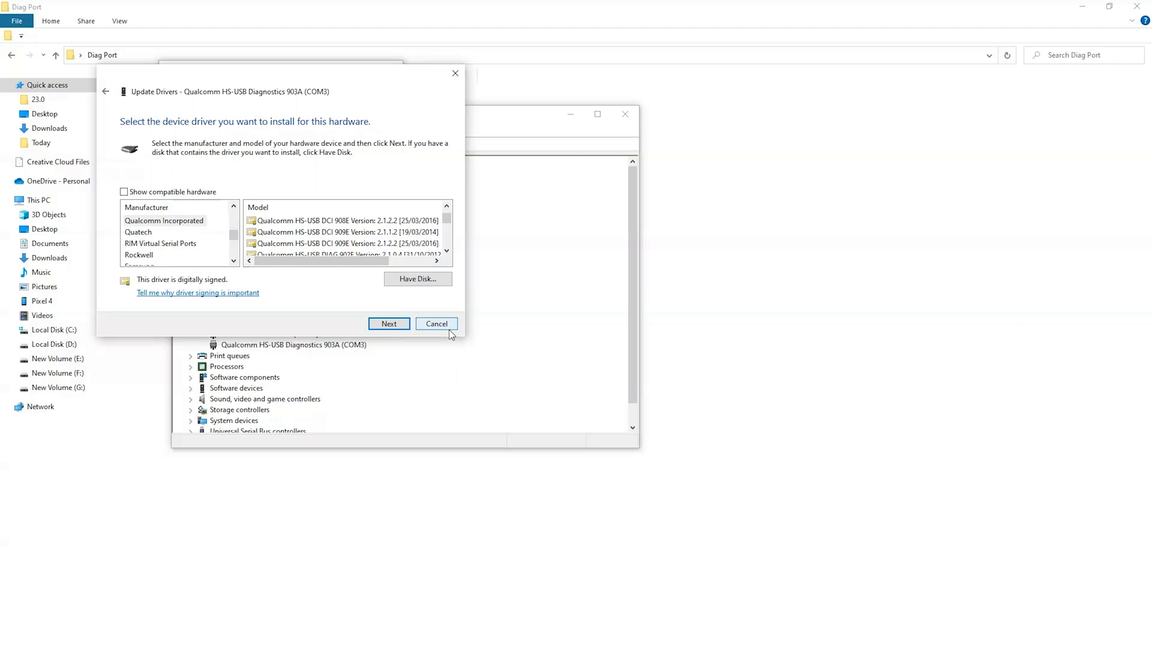
mouse_move(491, 408)
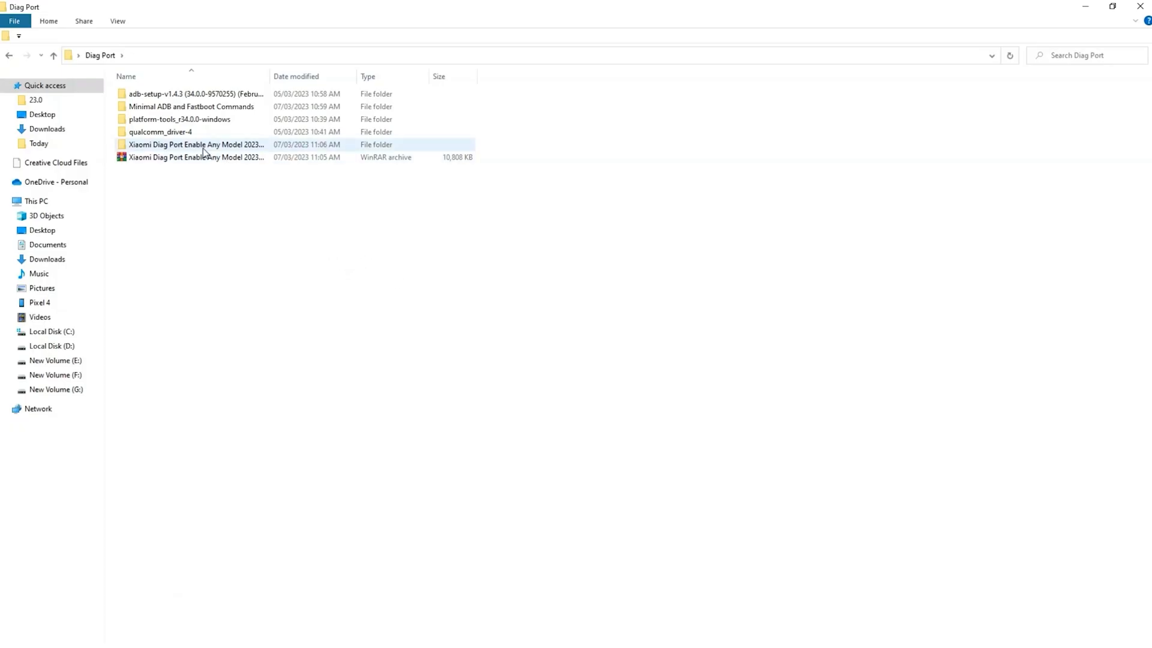
- Enter the Xiaomi Diag Port Enable Any Model 2023 folder and select DTproDiag.apk
double_click(196, 144)
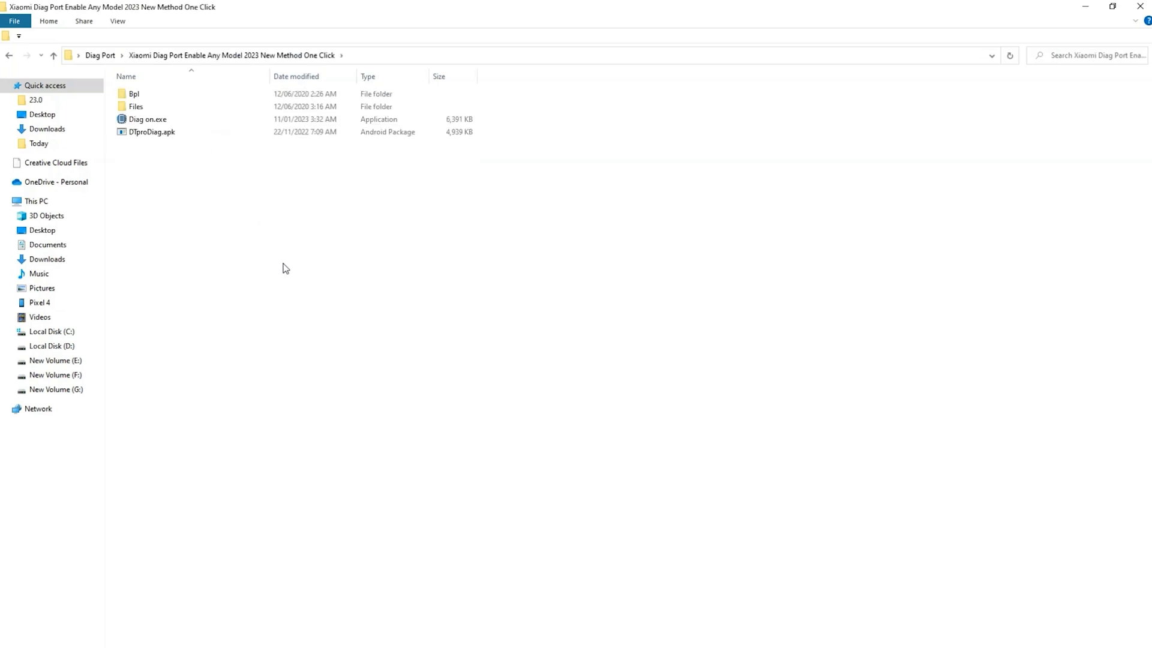
click(151, 132)
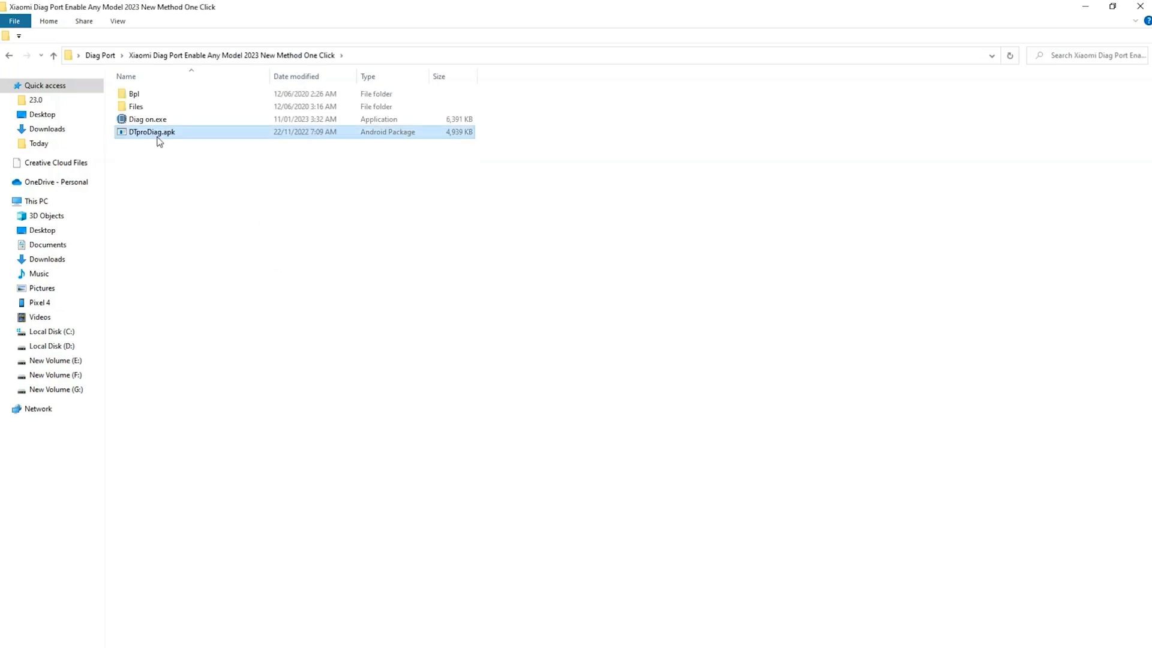
mouse_move(169, 140)
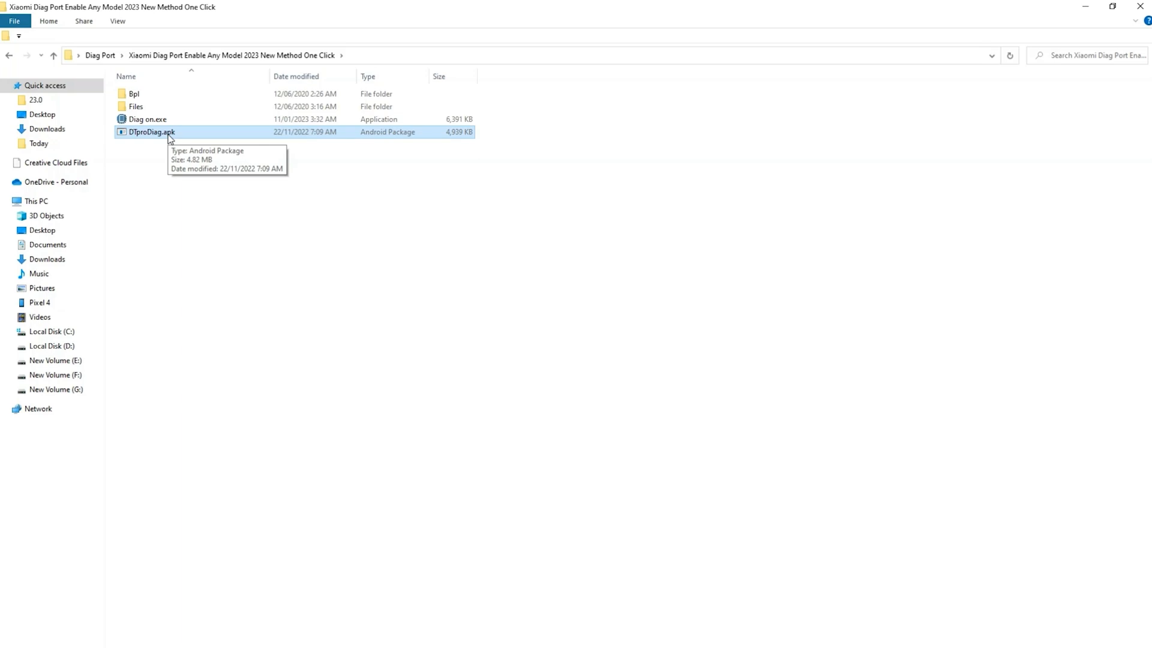
mouse_move(203, 165)
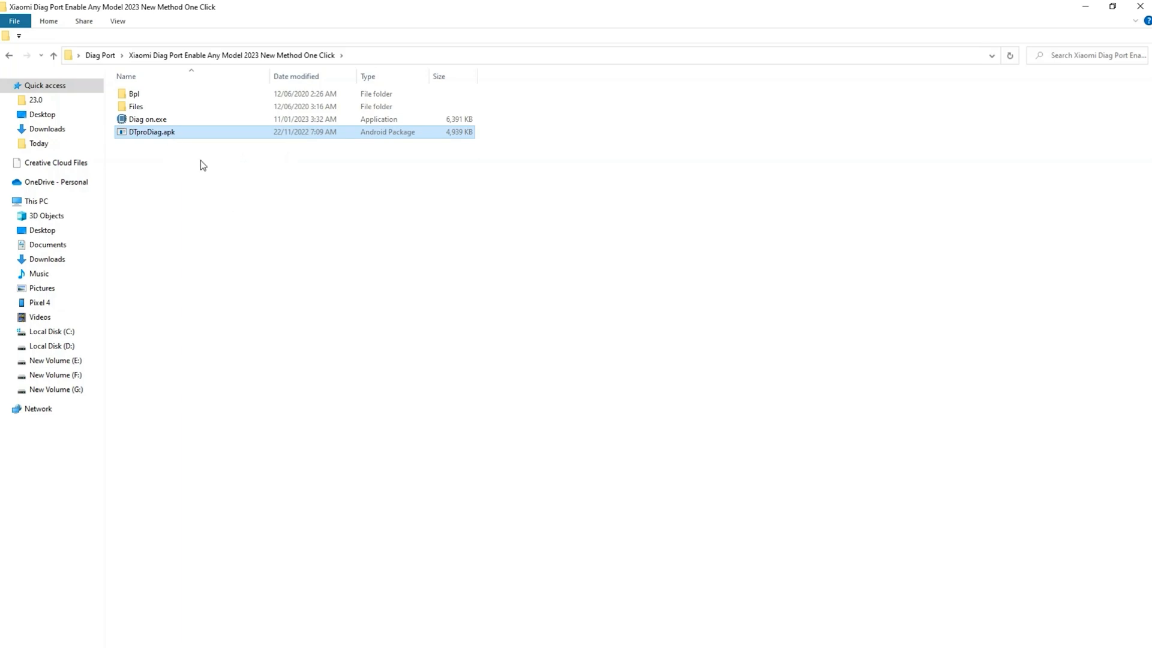
mouse_move(182, 144)
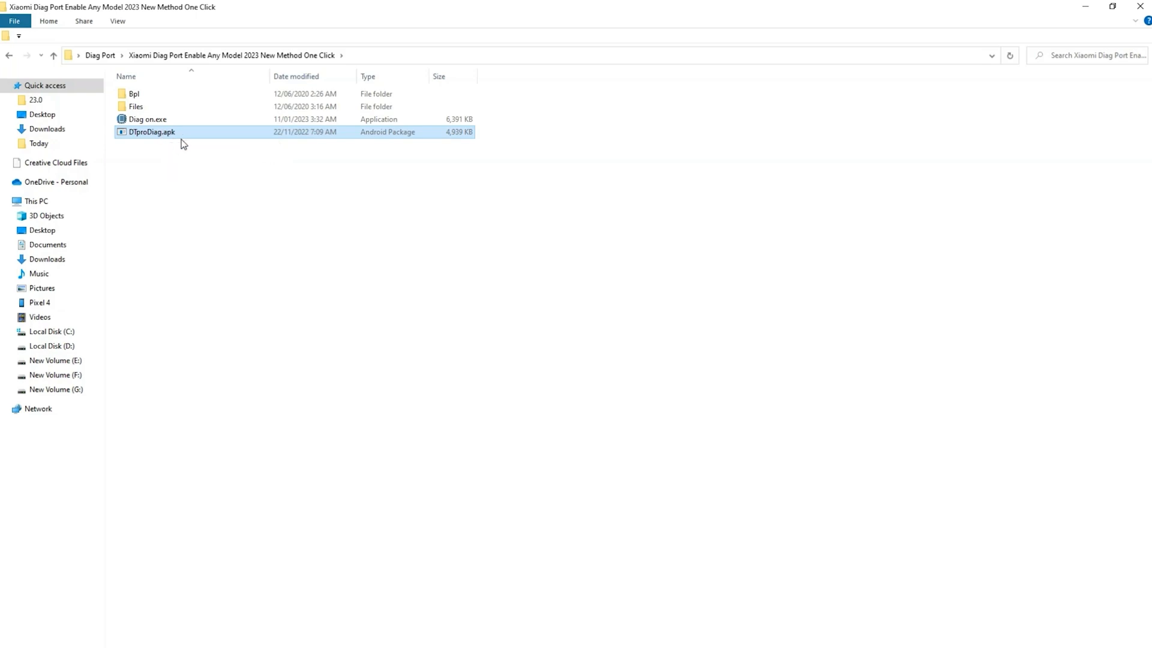
- Run Diag on.exe, start Xiaomi Diag Port Enable [ADB - Without Root] and confirm Yes for Miui13
double_click(147, 119)
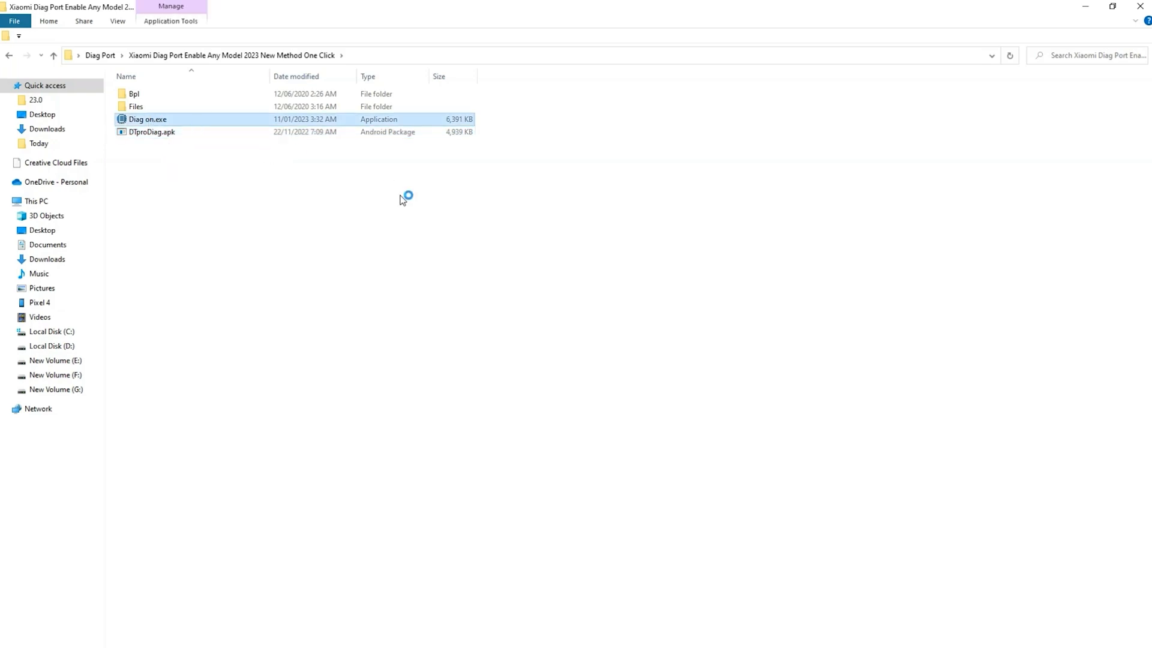
double_click(146, 119)
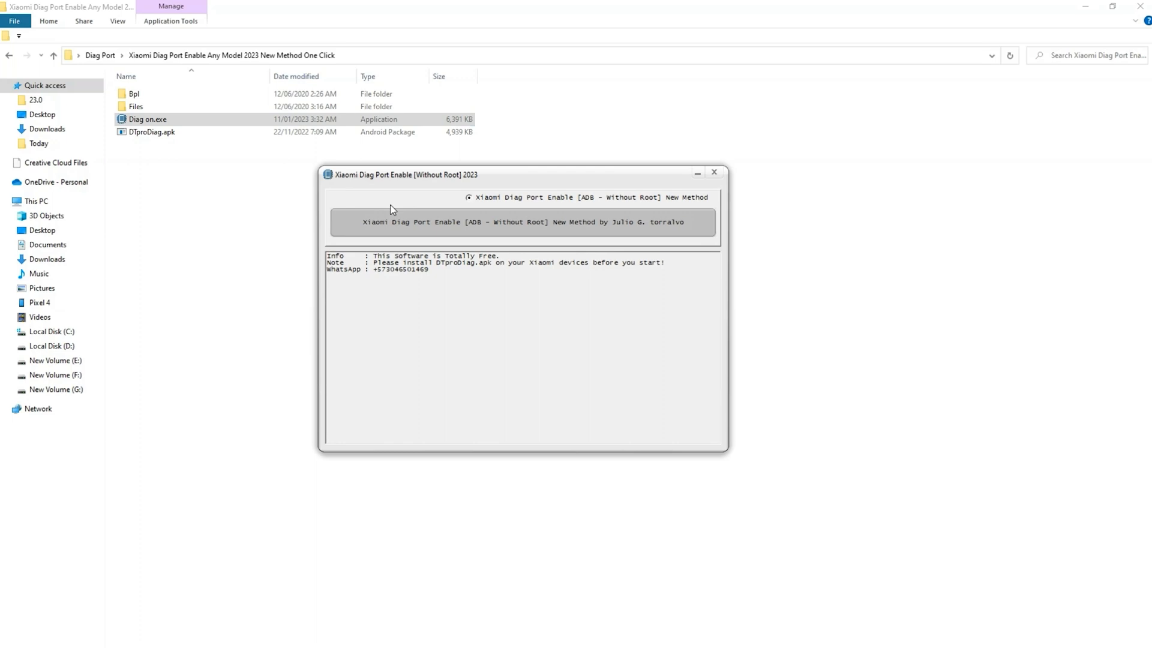
mouse_move(356, 230)
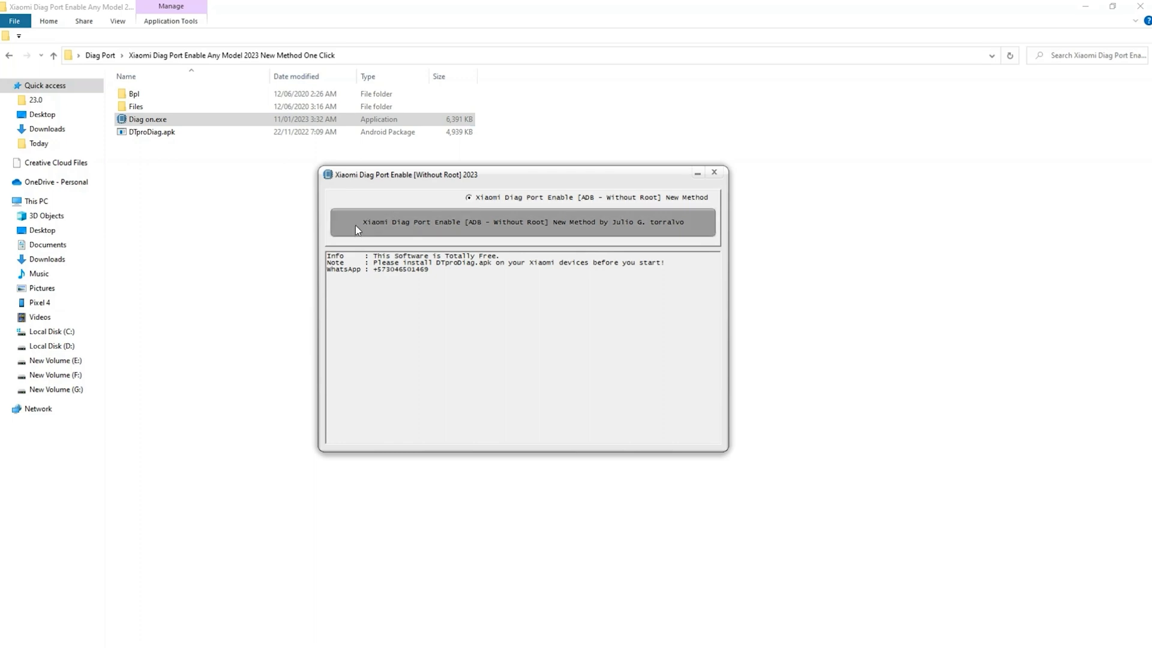
mouse_move(639, 234)
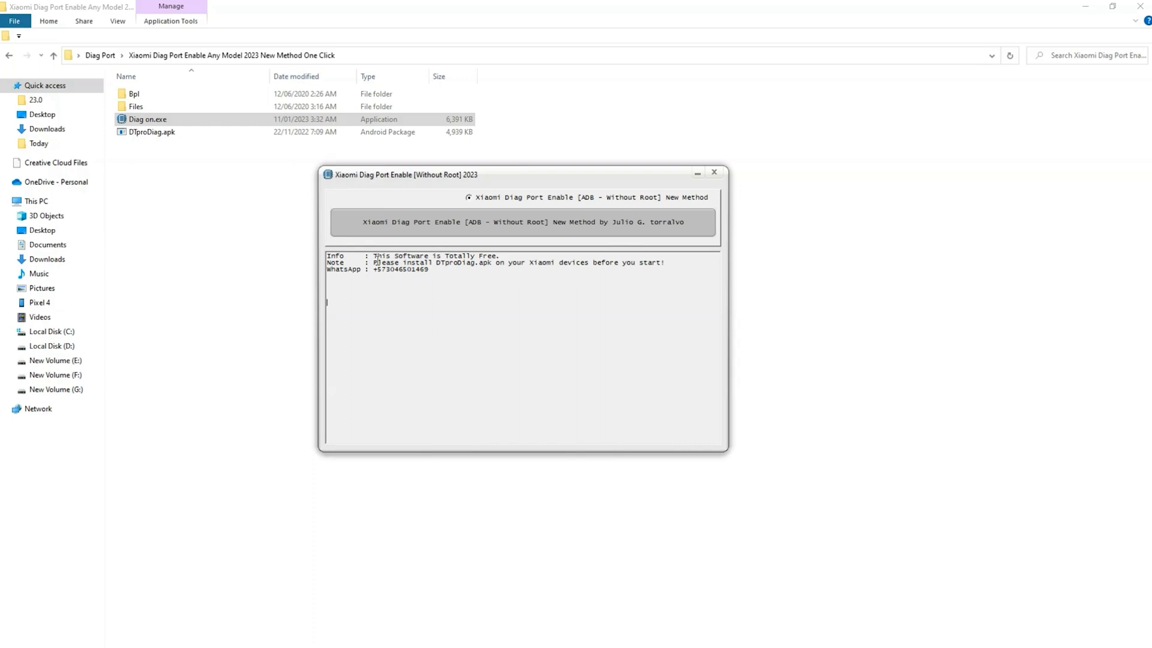
double_click(430, 263)
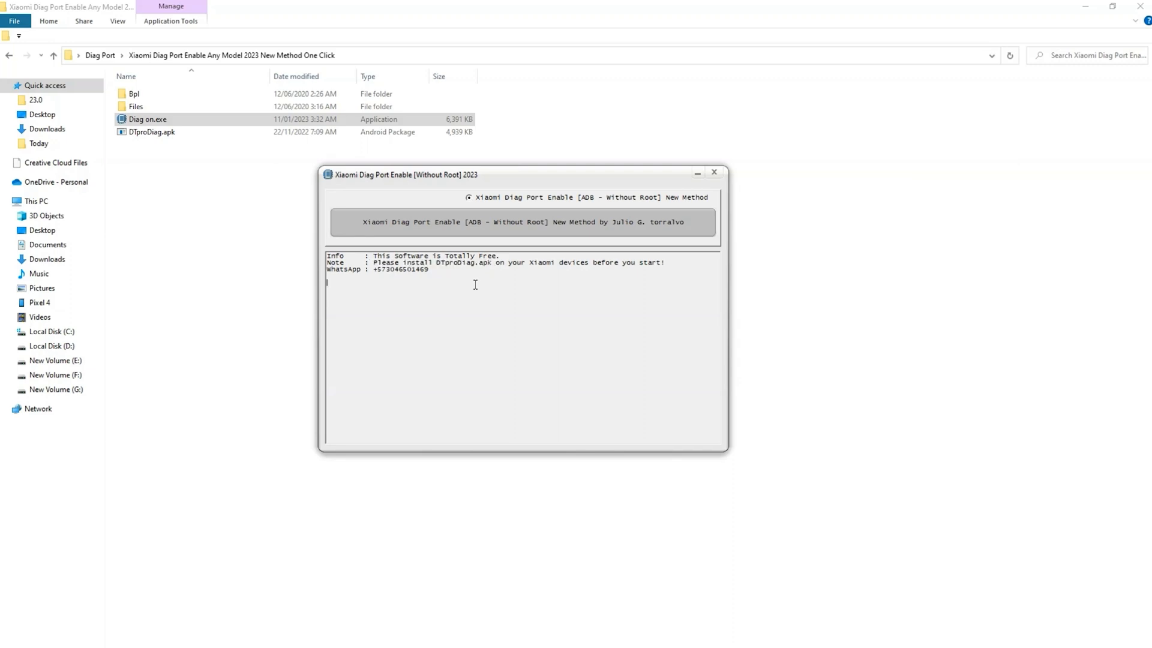
mouse_move(515, 364)
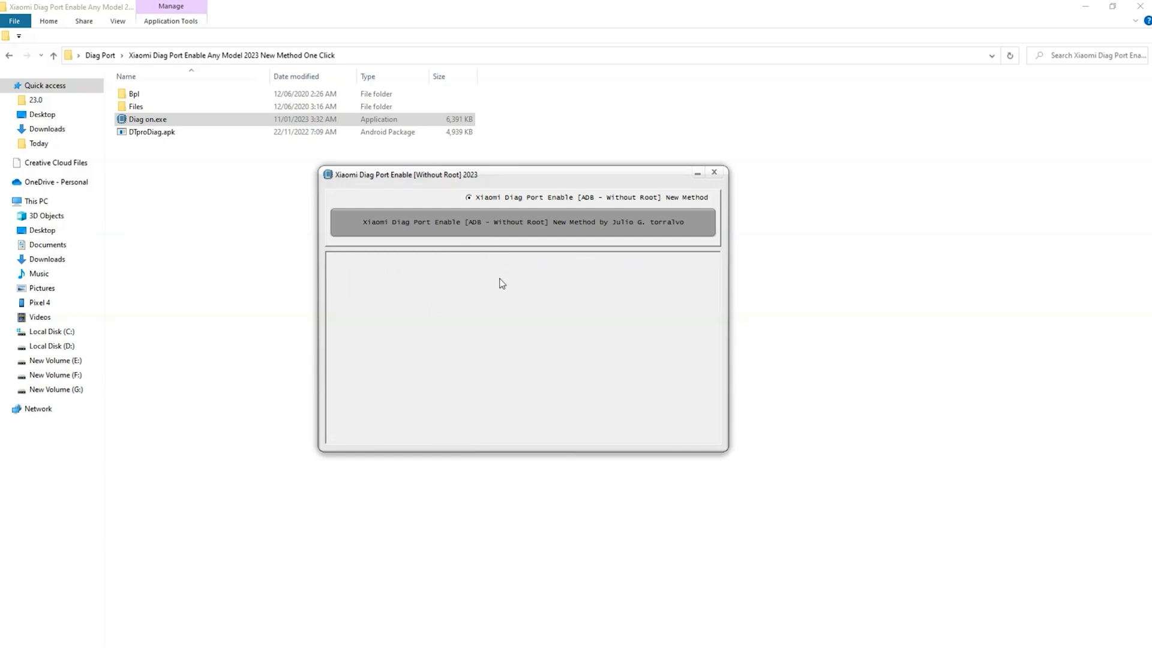
mouse_move(484, 253)
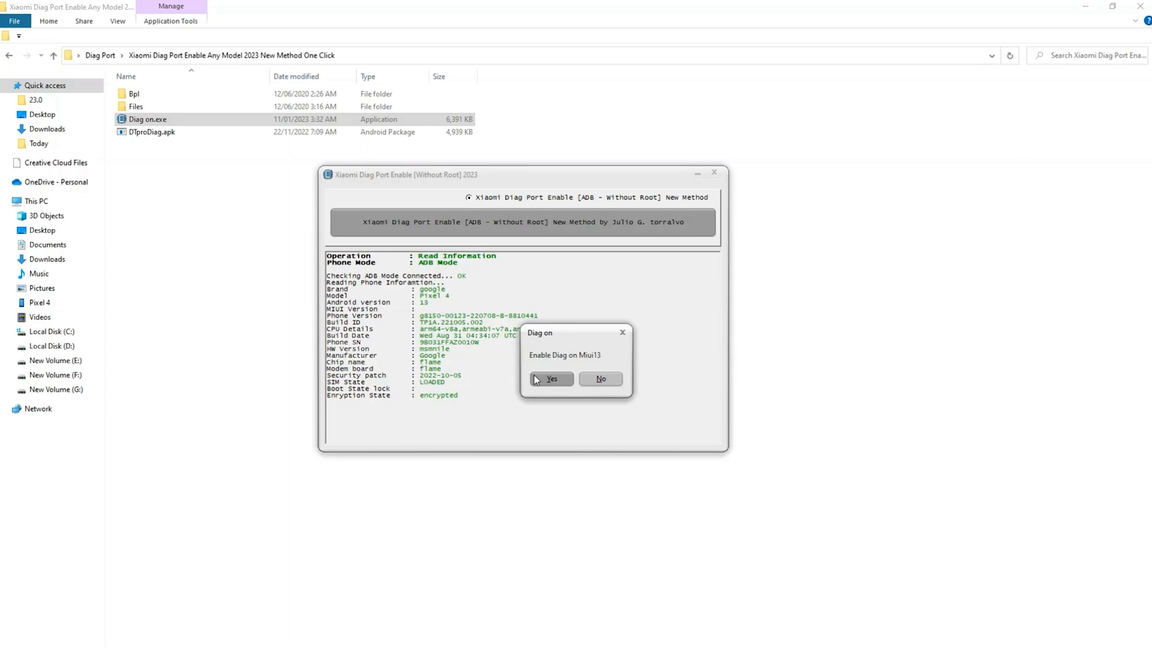
click(551, 378)
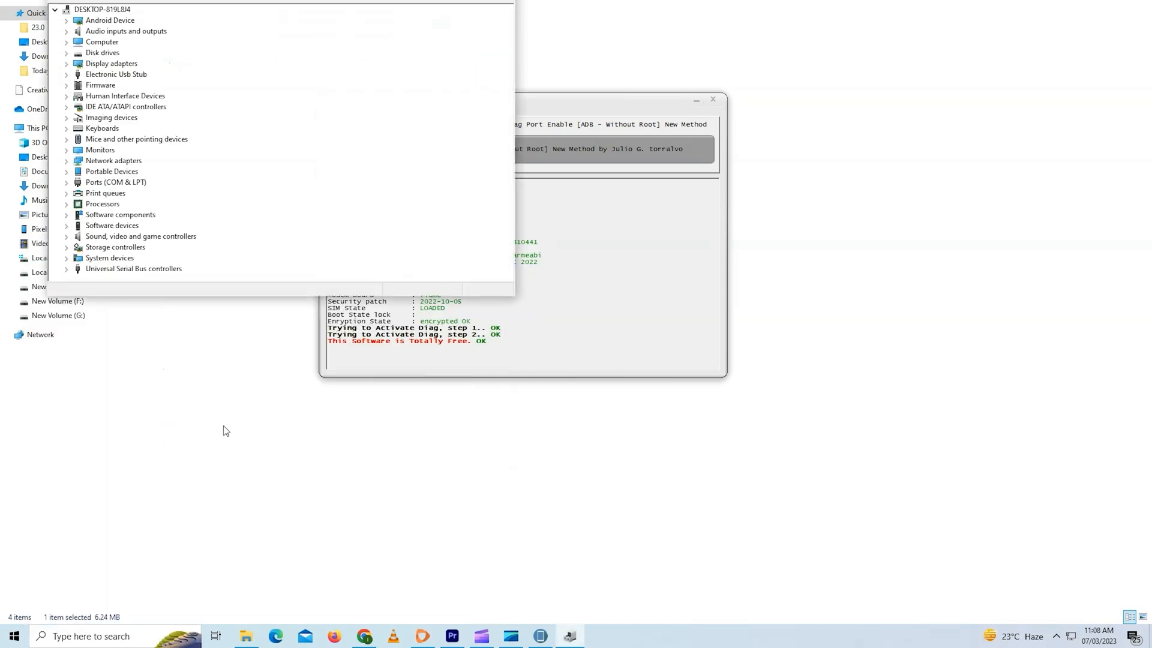
mouse_move(63, 186)
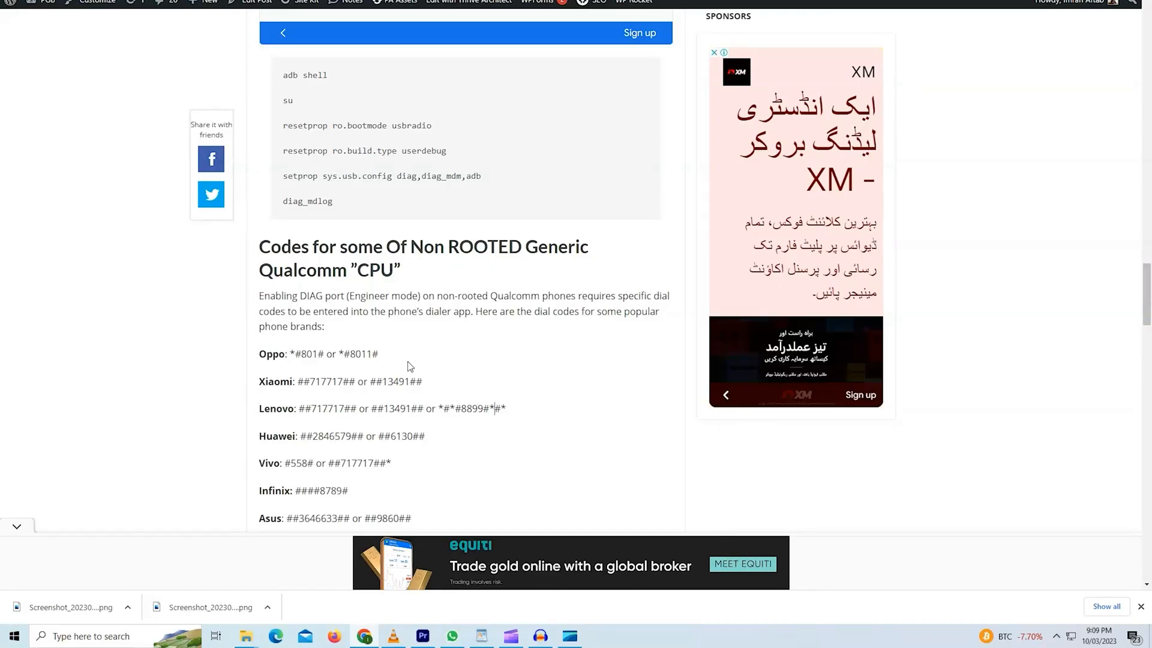
mouse_move(255, 368)
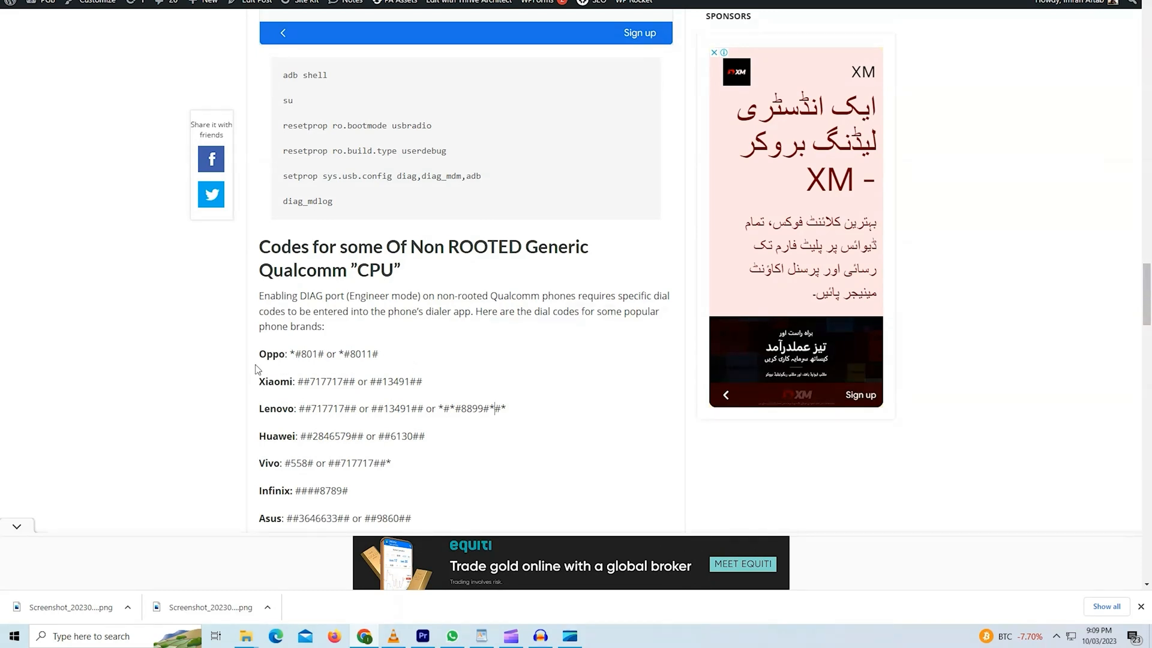
- Highlight Oppo in the brand dialer codes, then scroll through the Xiaomi Diag Port DTproDiag setup steps
double_click(271, 353)
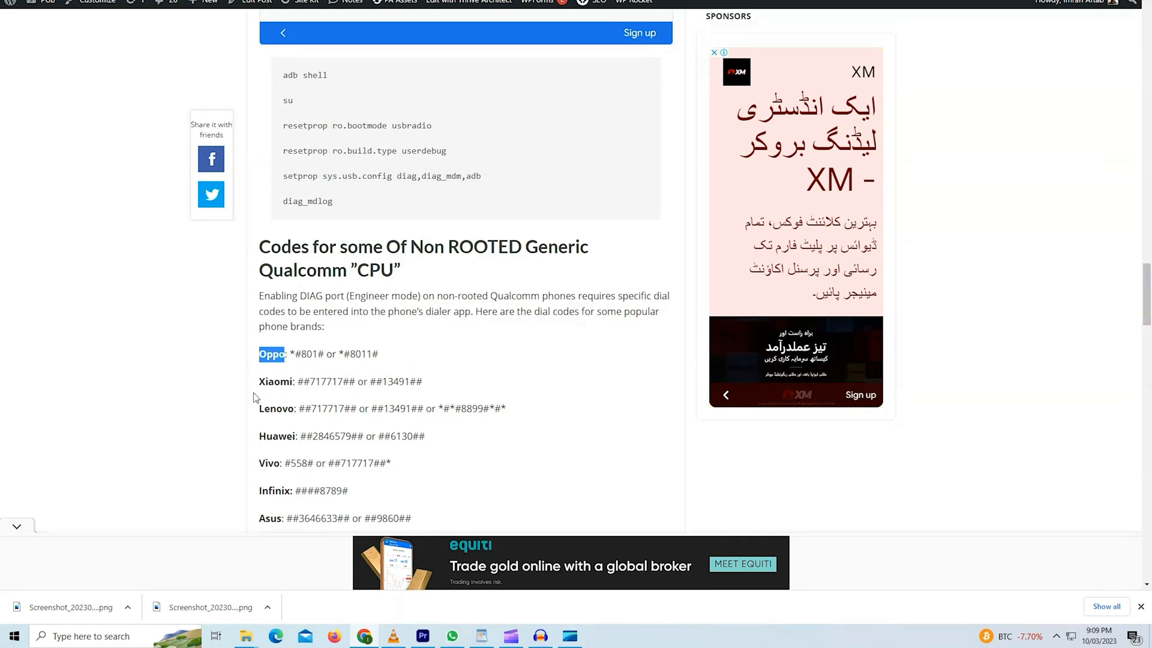
click(287, 435)
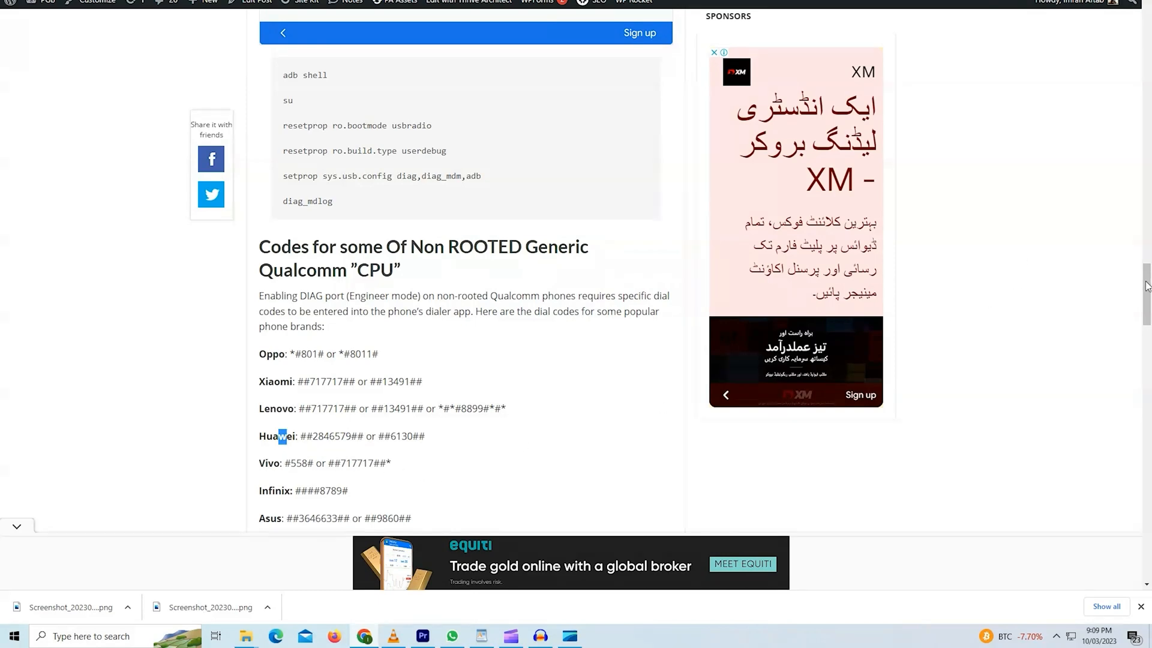
scroll(down, 3)
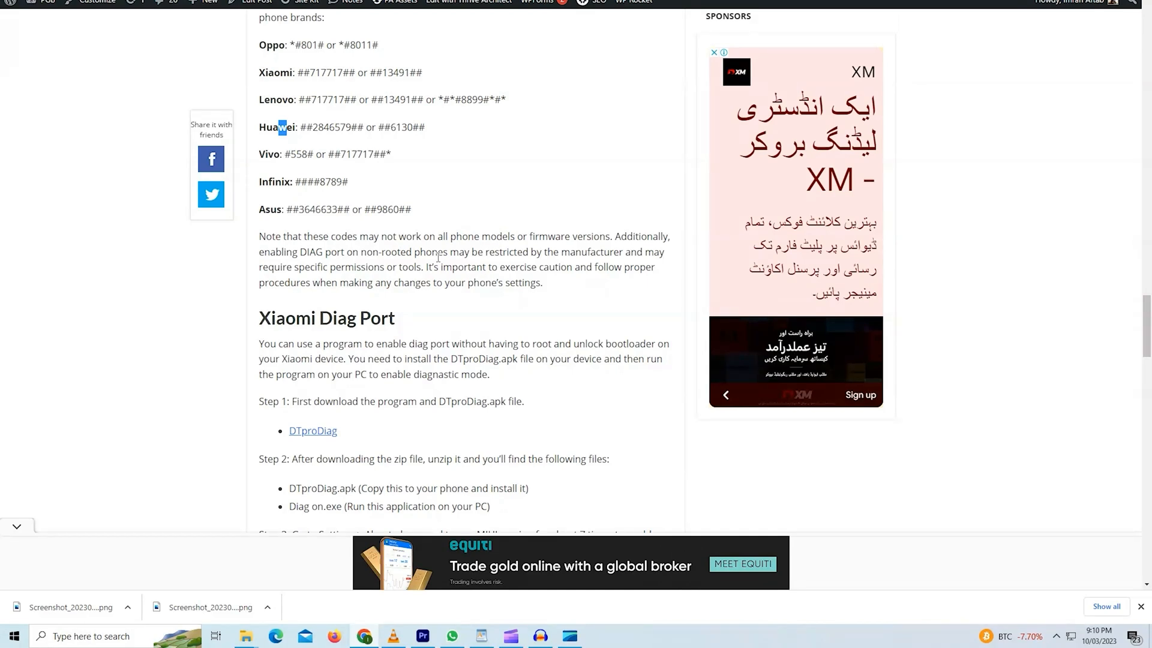
mouse_move(333, 234)
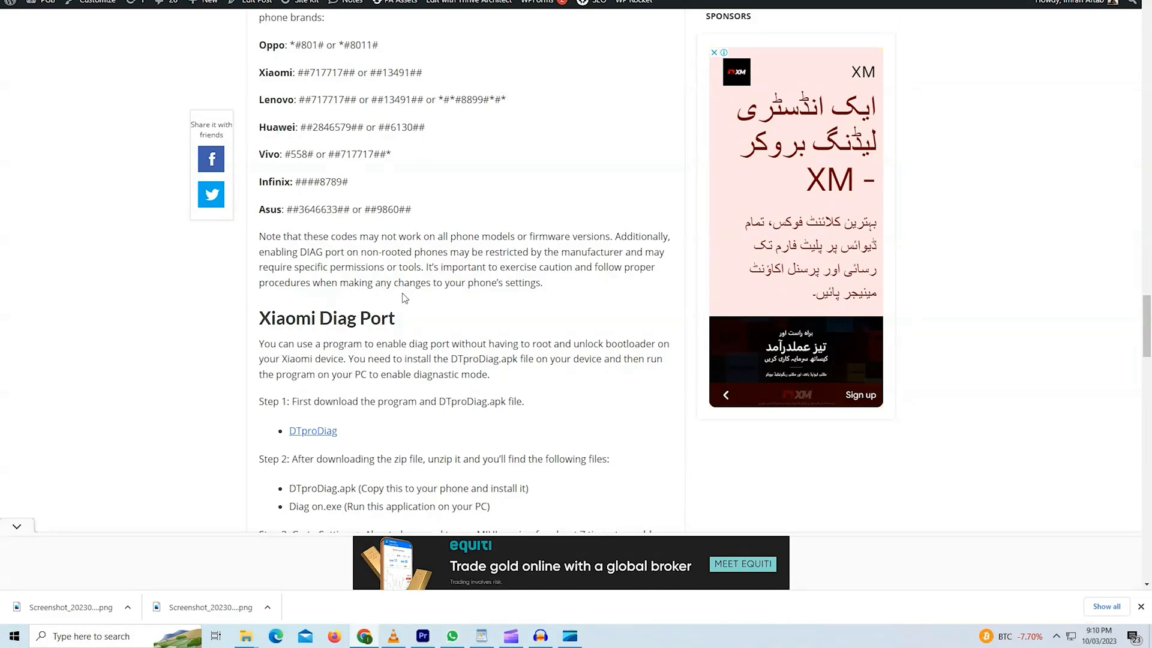
mouse_move(1145, 335)
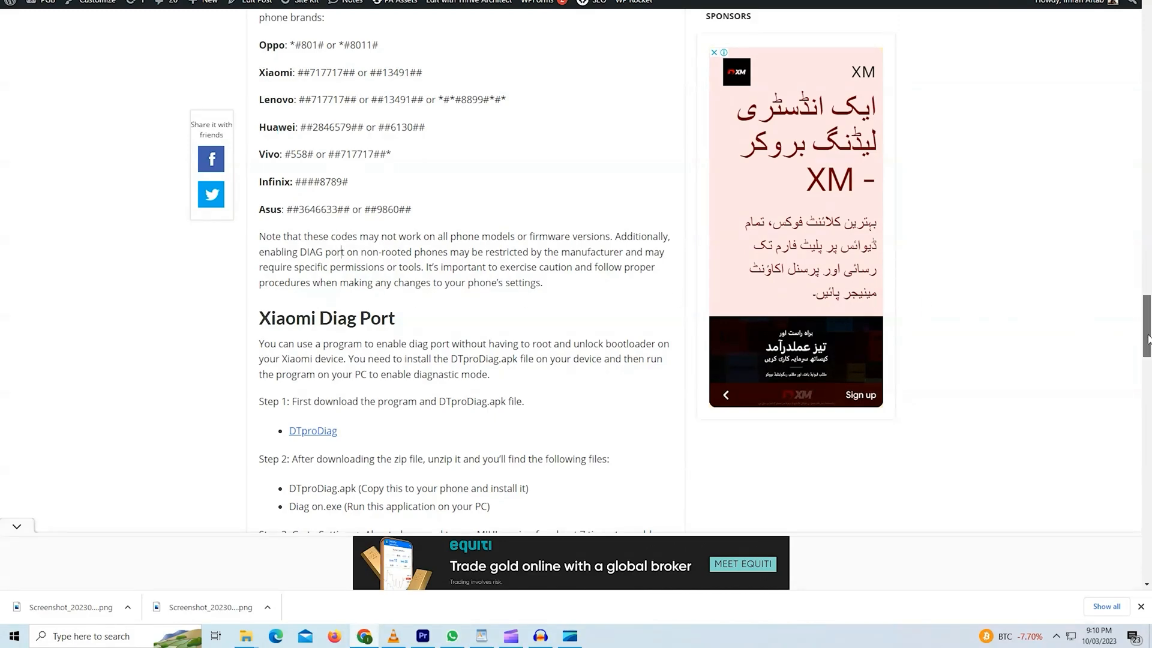
scroll(down, 3)
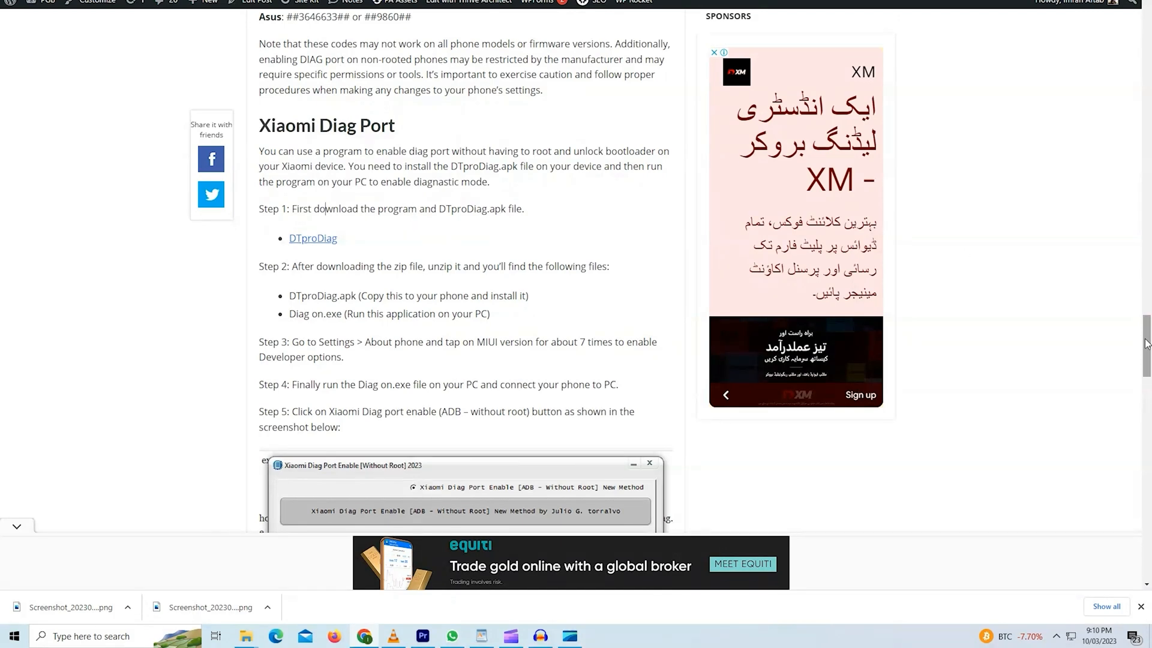
scroll(up, 3)
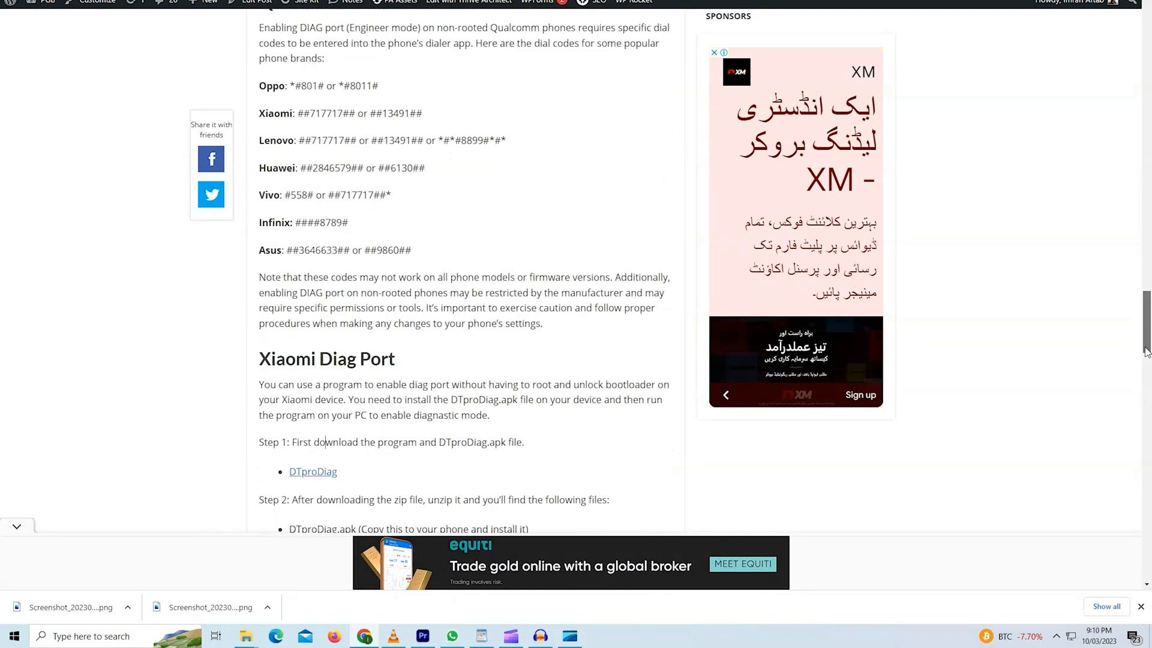